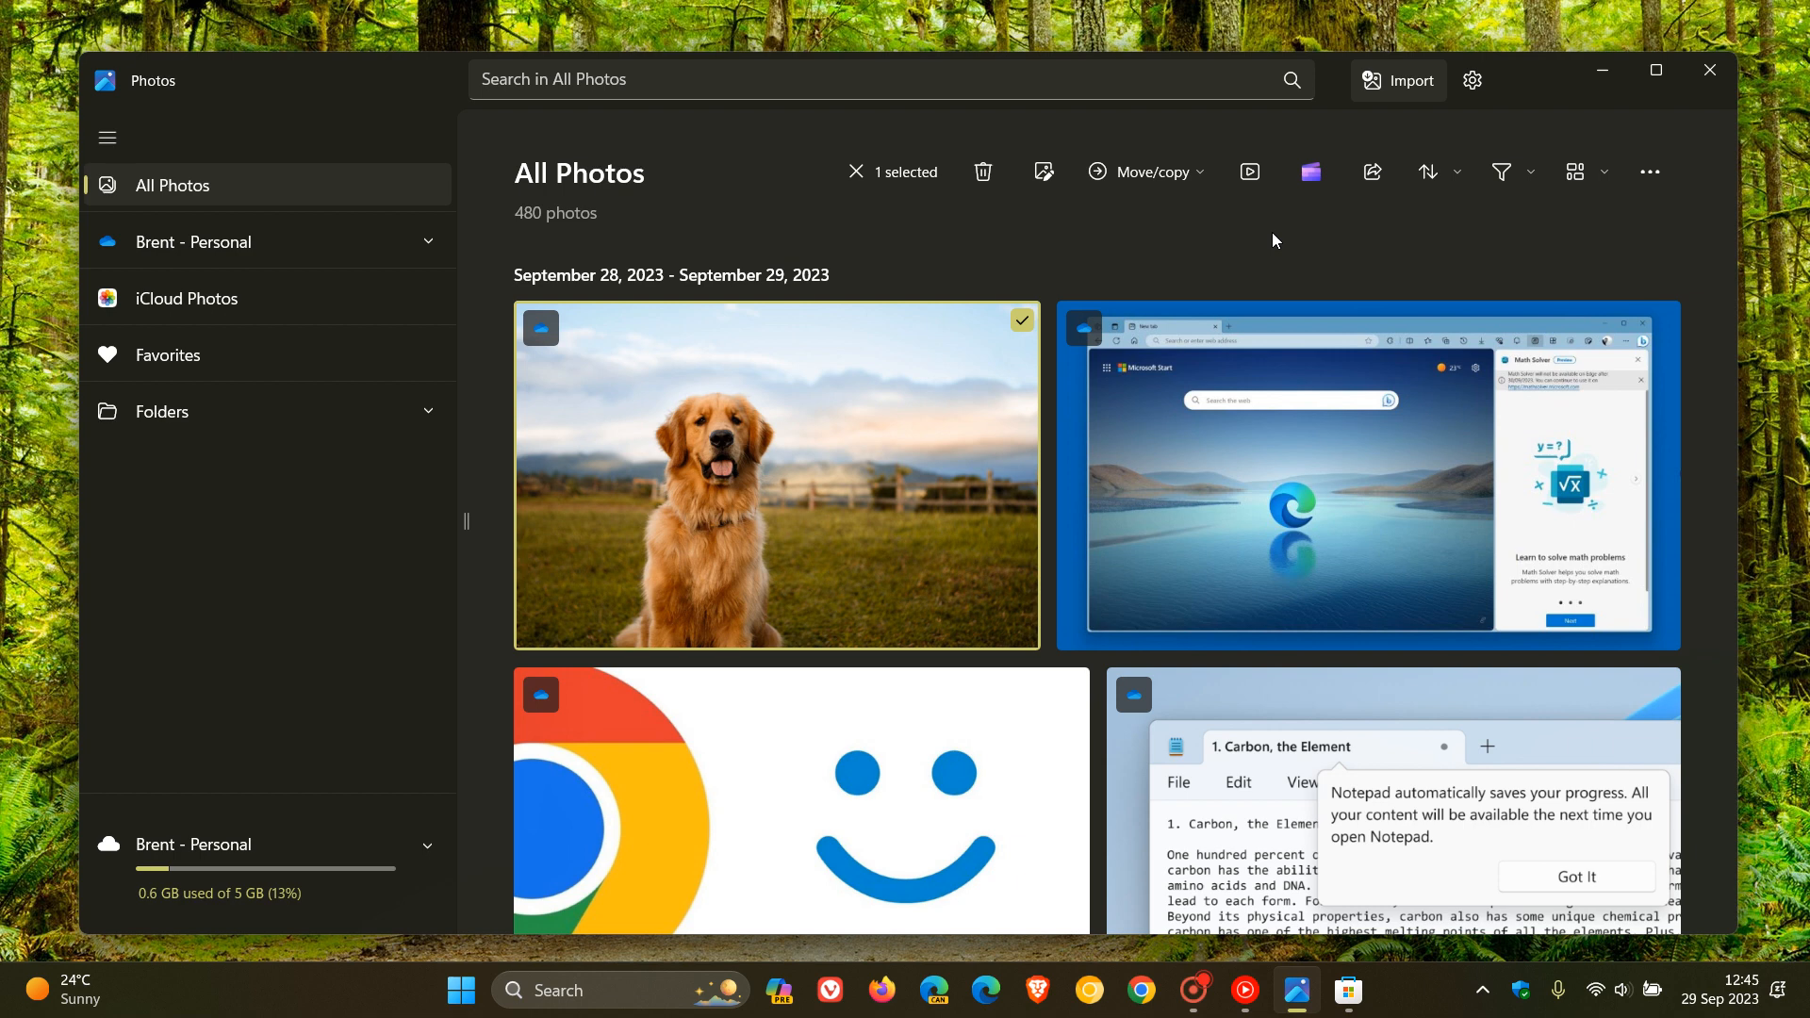
{"action": "mouse_move", "coordinate": [1257, 245]}
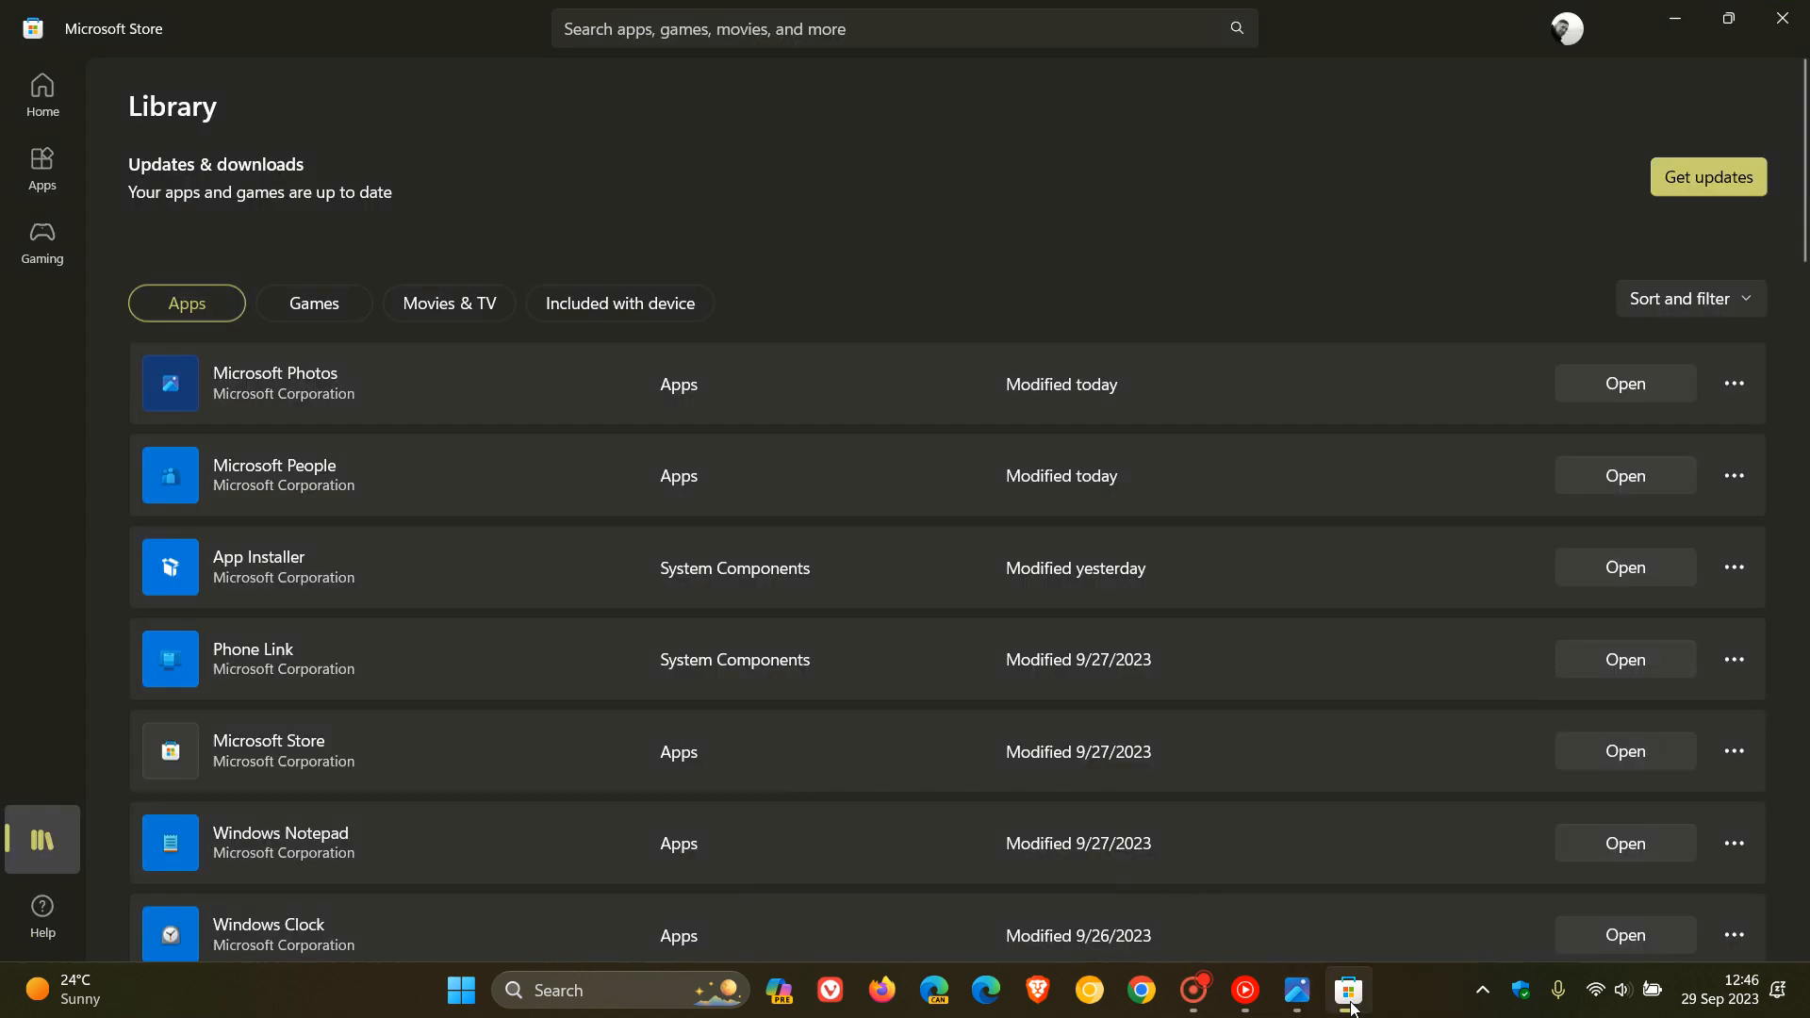
Step: Get updates in the Store Library to check that apps and games are current
{"action": "left_click", "coordinate": [1708, 175]}
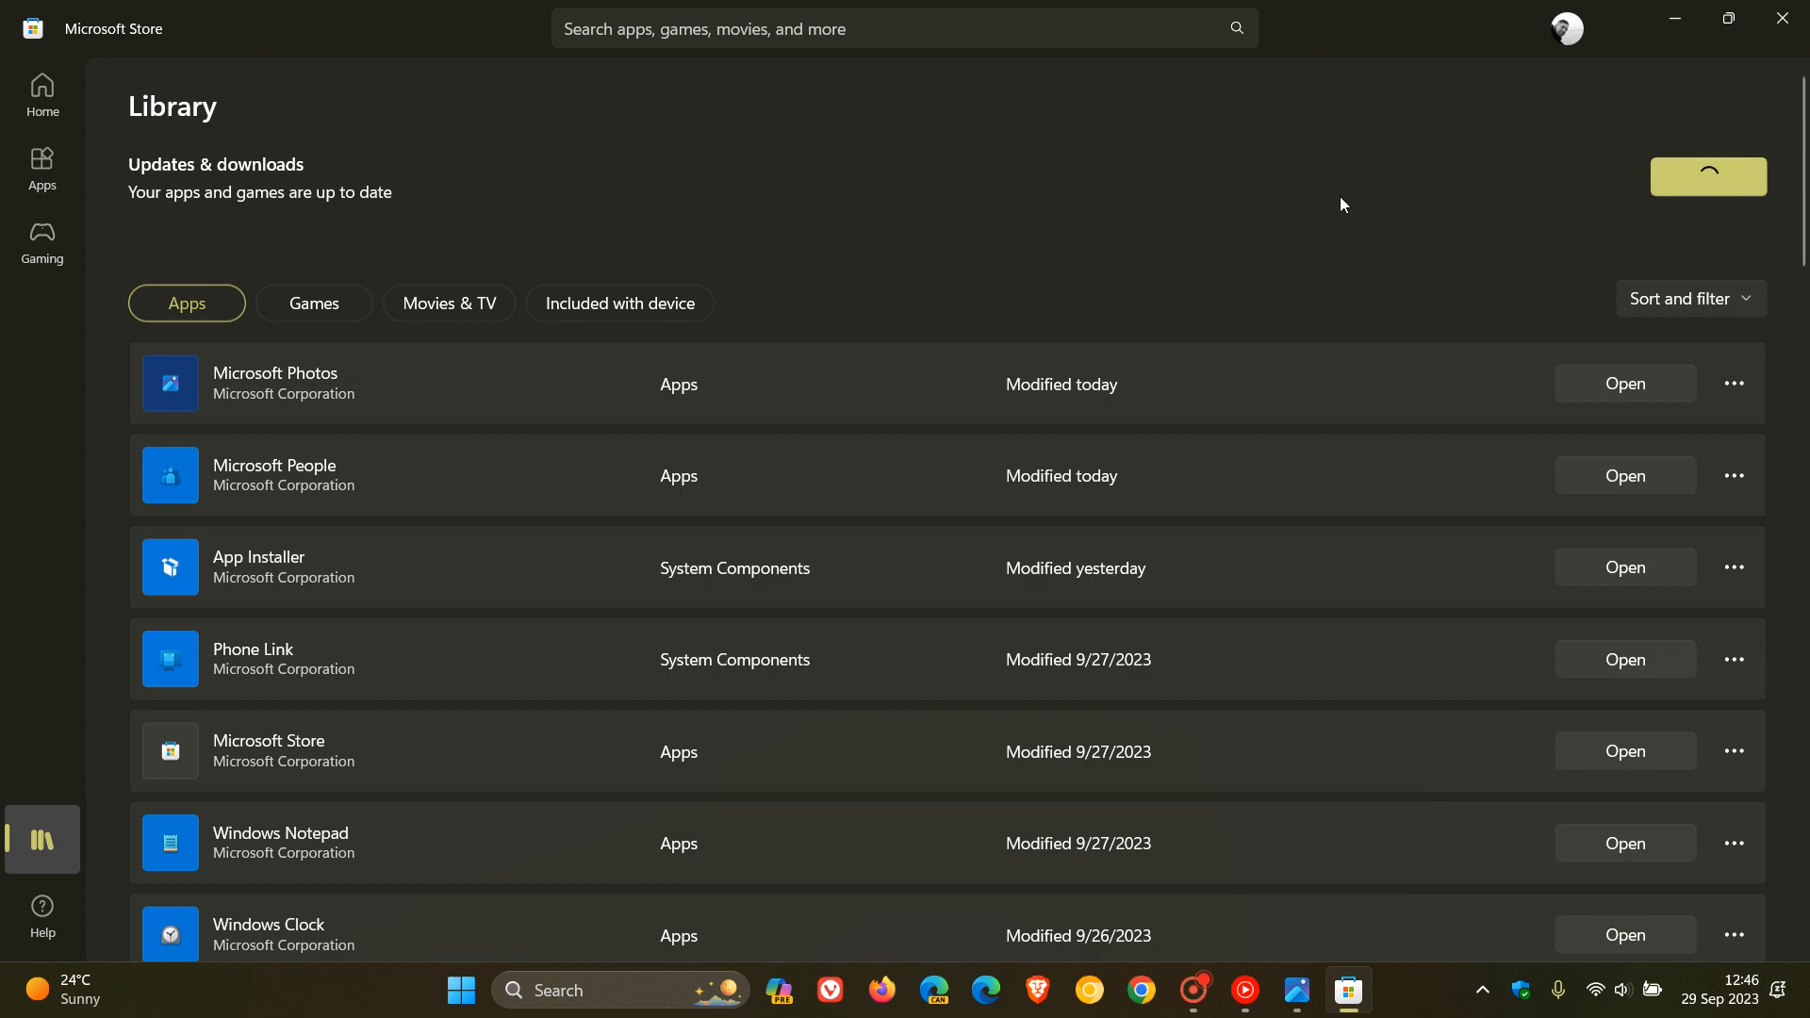
{"action": "mouse_move", "coordinate": [1099, 375]}
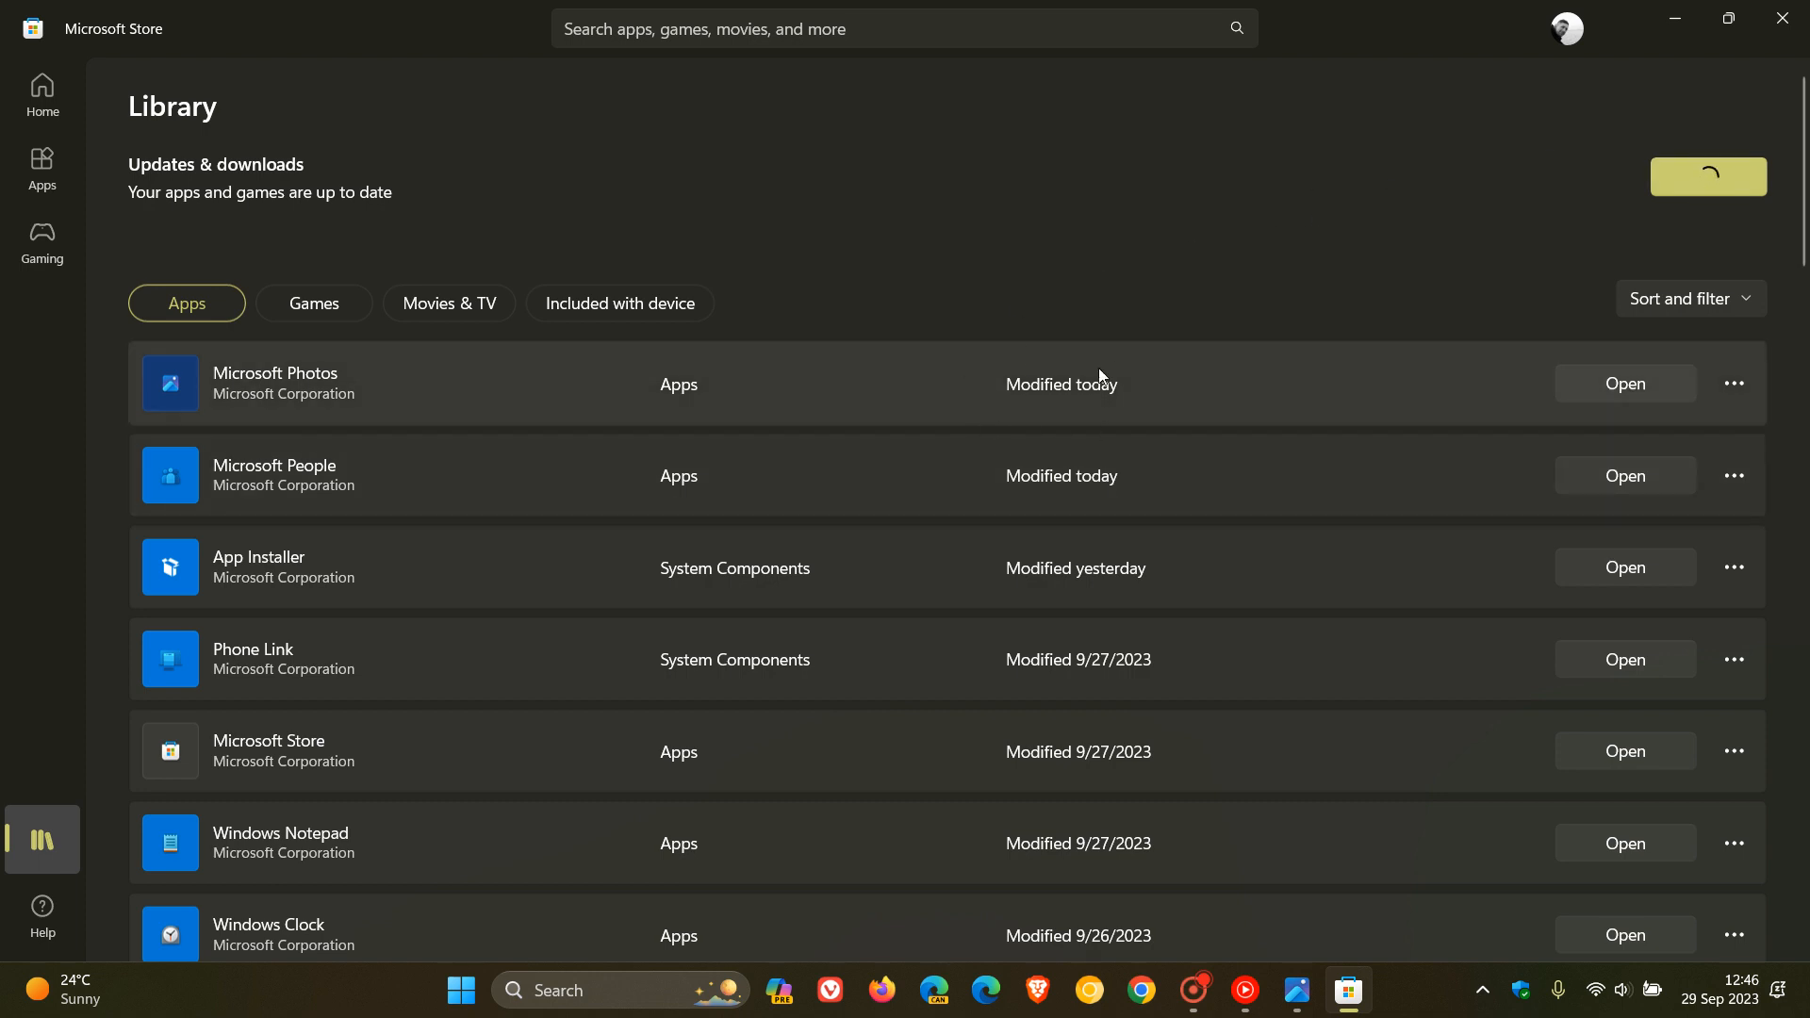
{"action": "mouse_move", "coordinate": [1072, 383]}
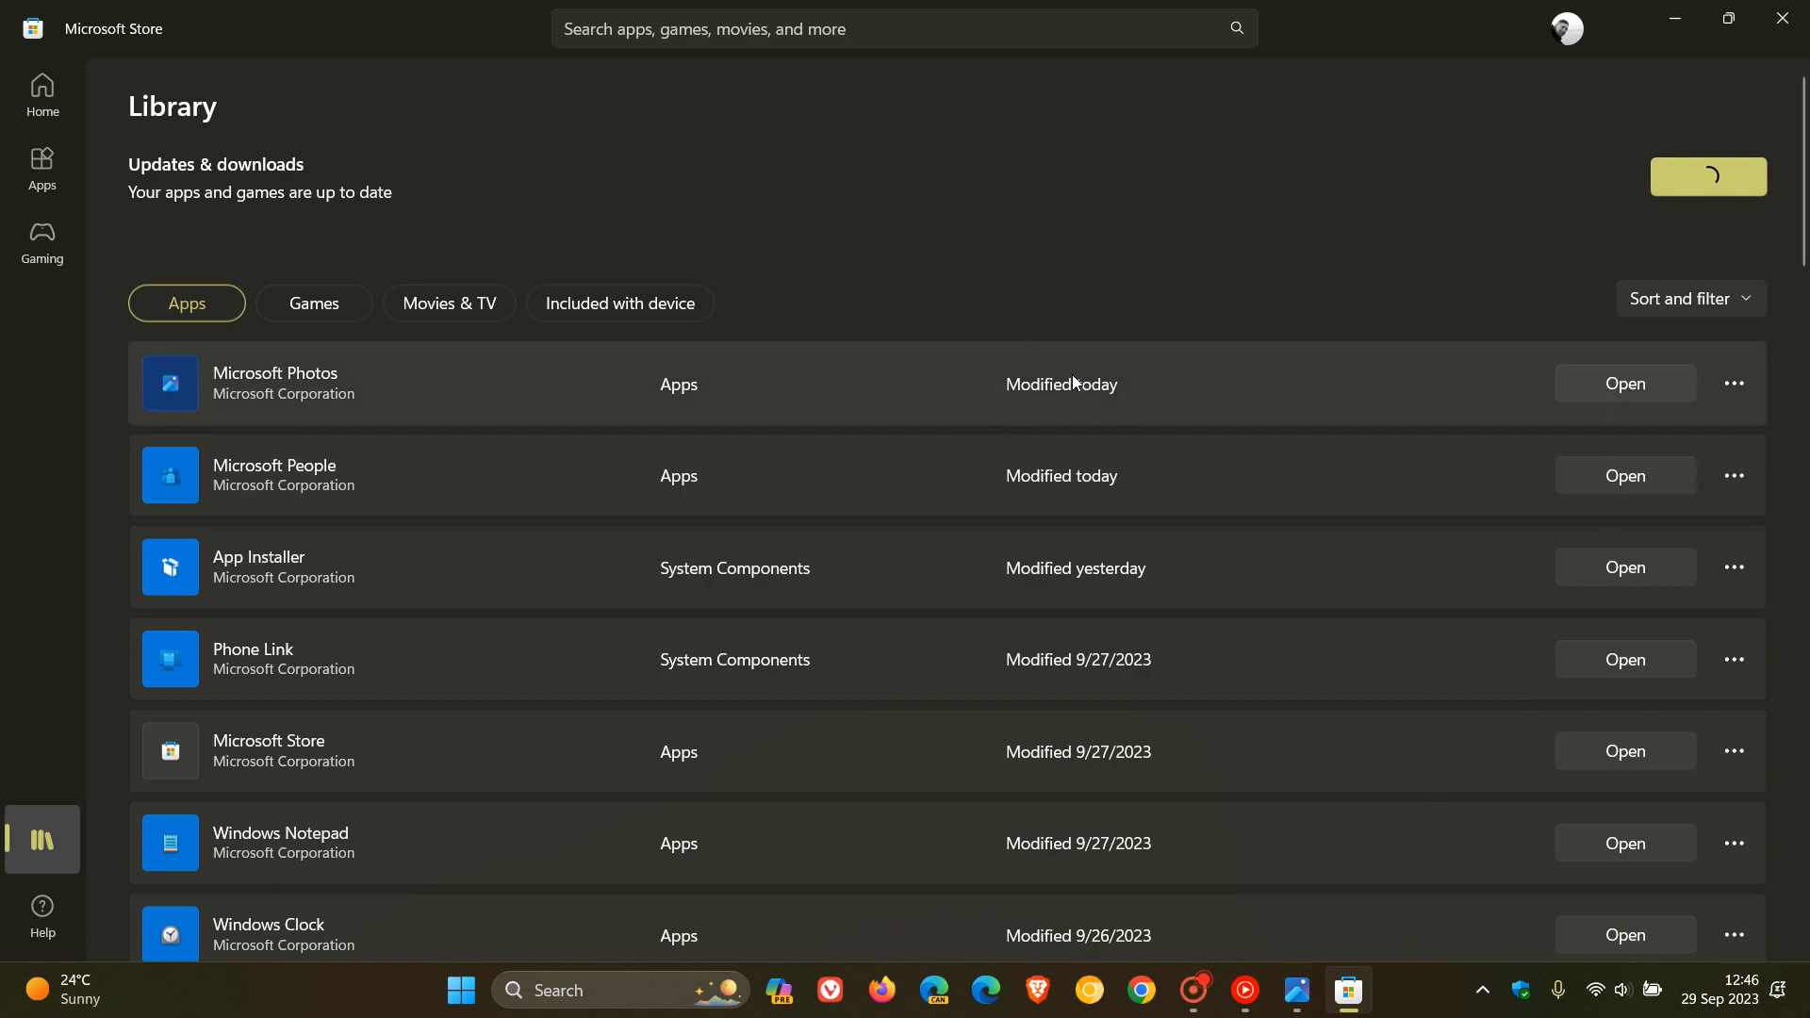
{"action": "mouse_move", "coordinate": [1672, 19]}
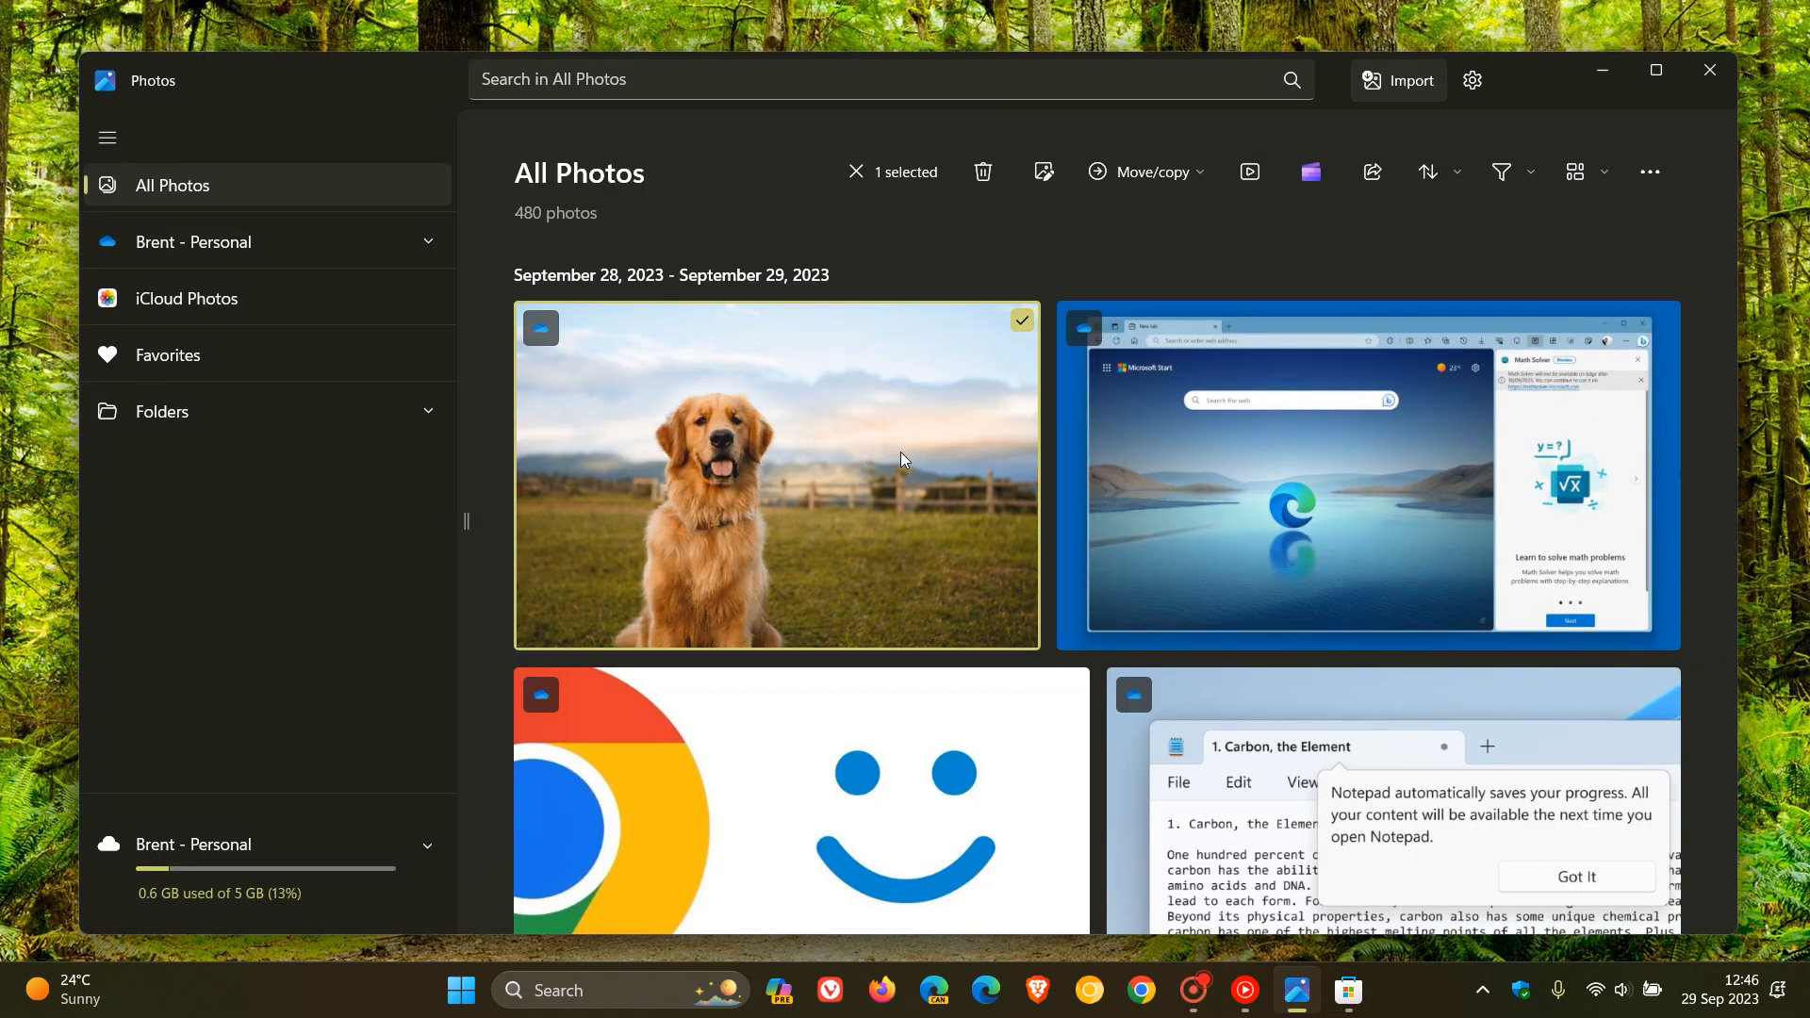
Step: View the golden retriever photo 1.jpg and bring it into the editor at 1500 x 1000
{"action": "double_click", "coordinate": [774, 475]}
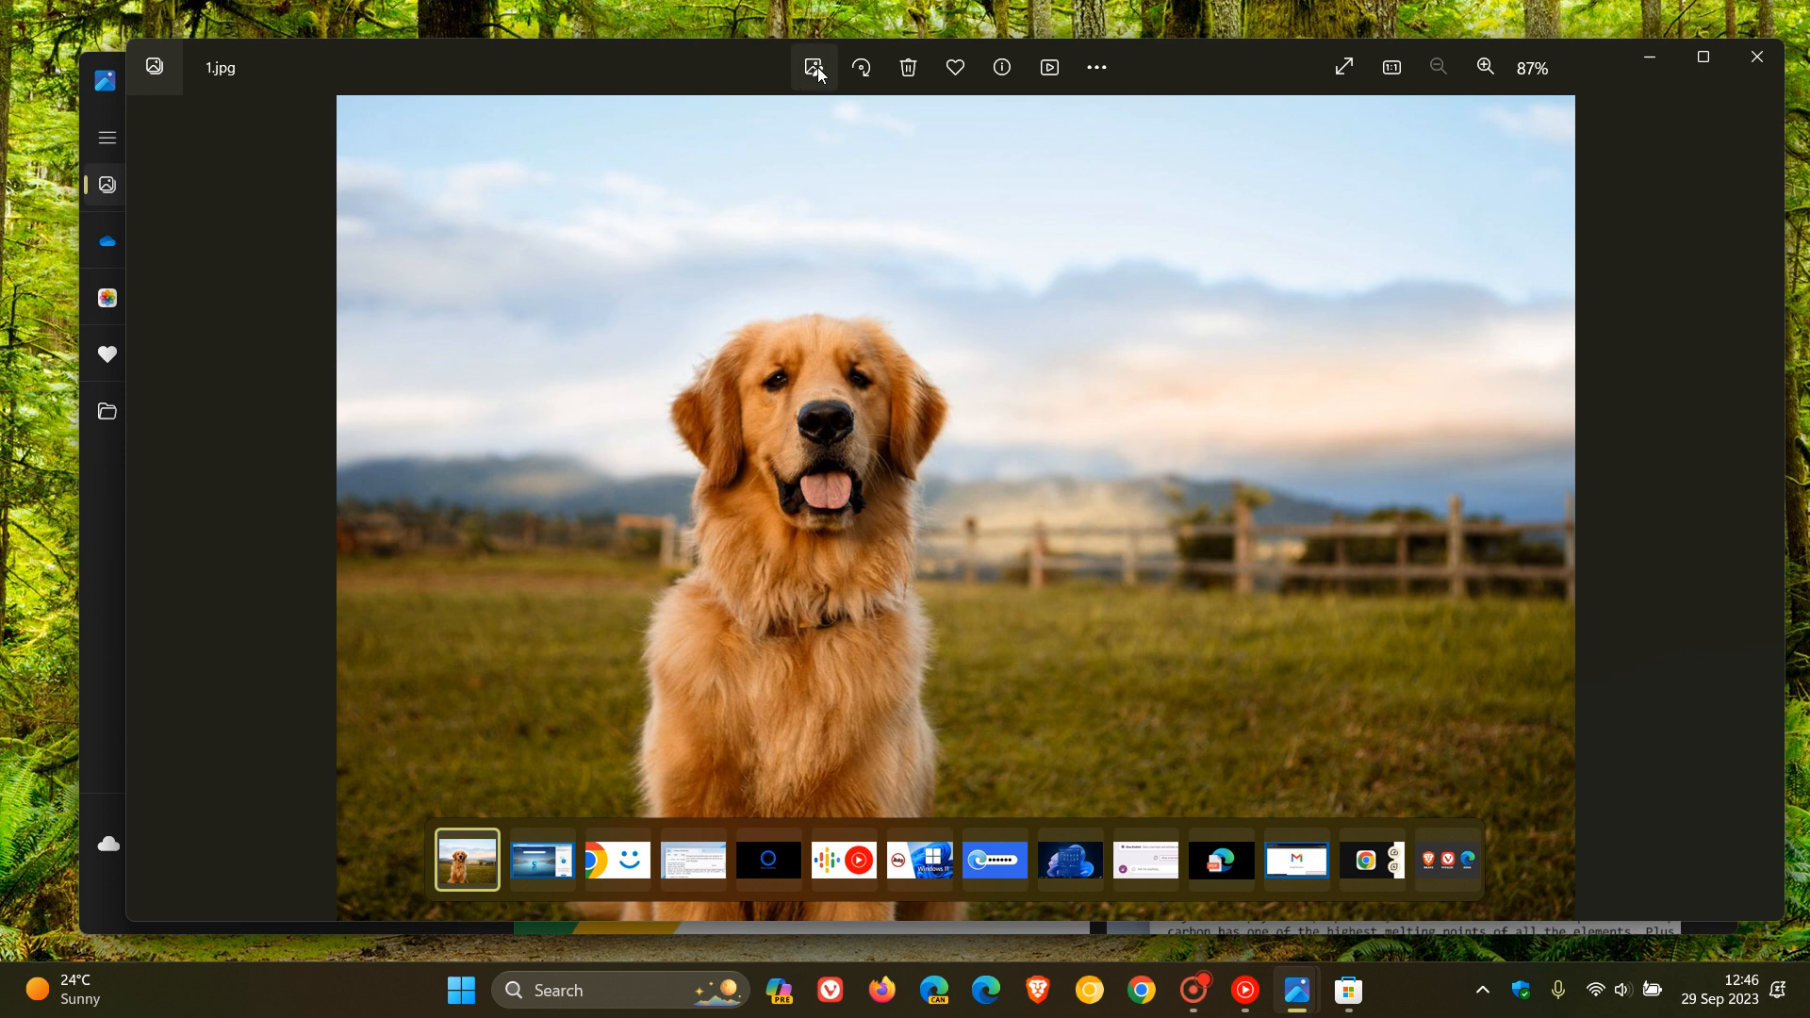
{"action": "left_click", "coordinate": [814, 68]}
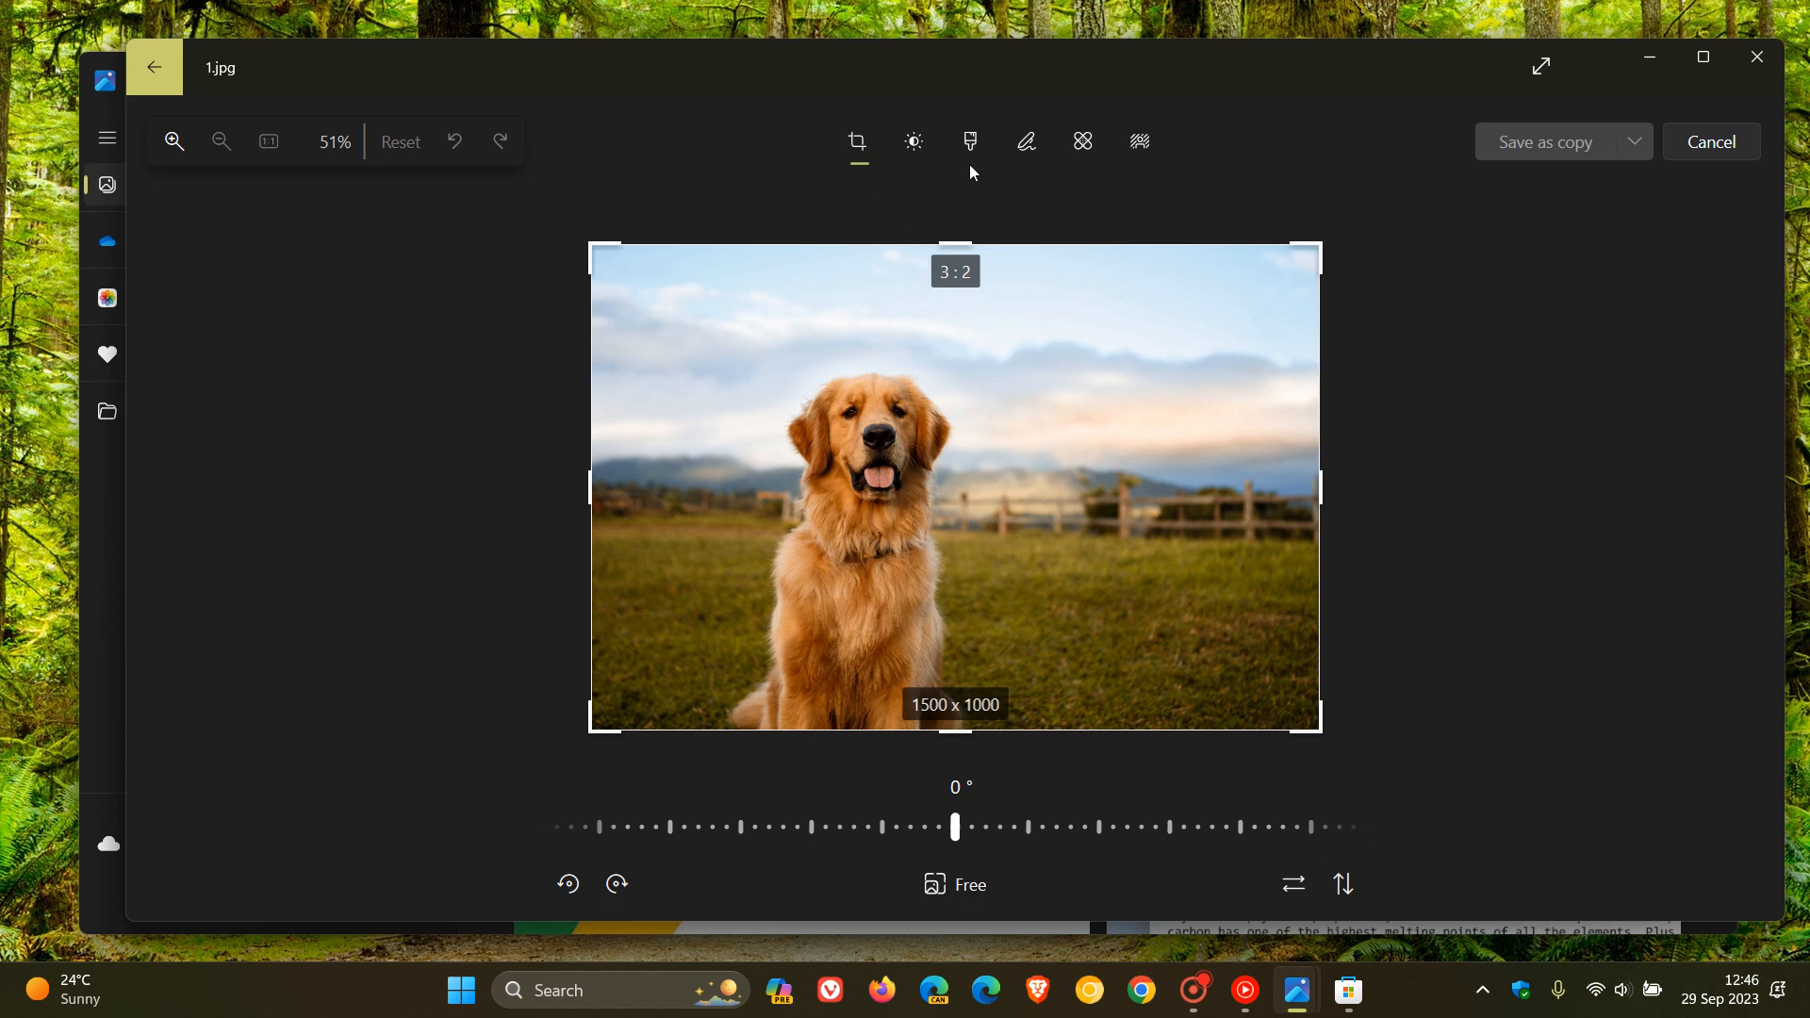
{"action": "mouse_move", "coordinate": [1138, 143]}
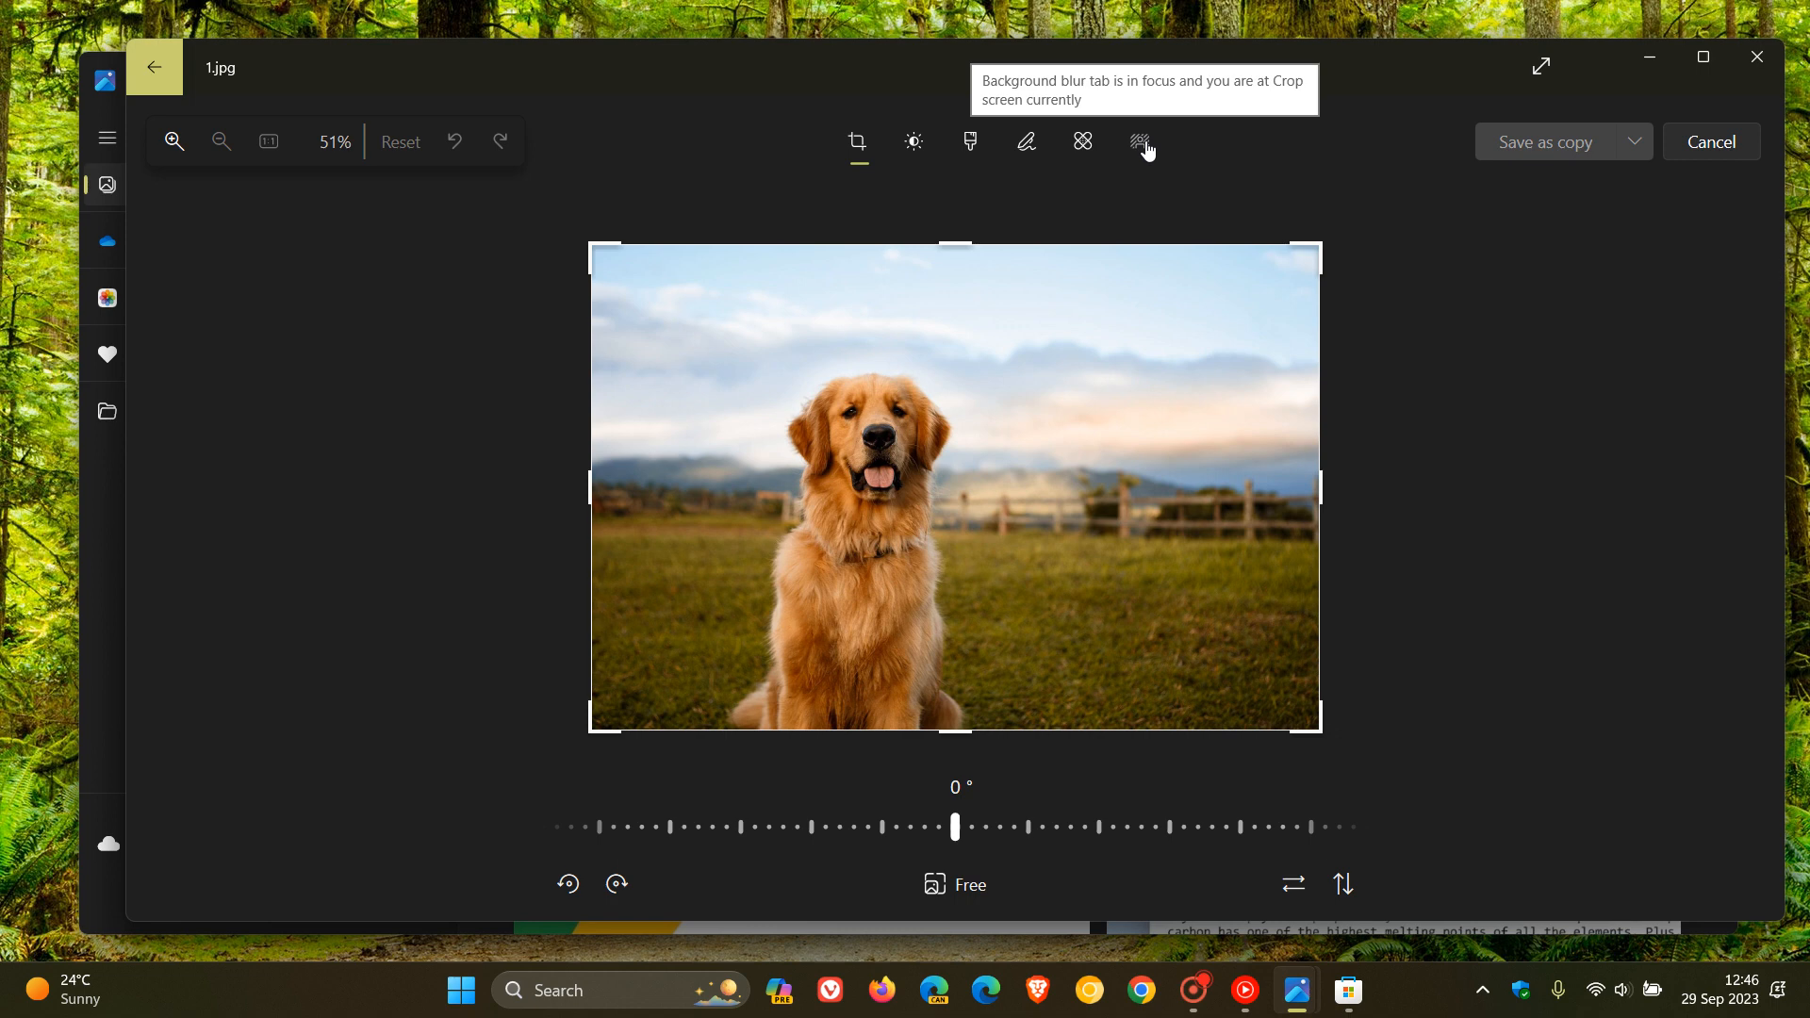
Step: Apply Background blur to the dog photo with Blur intensity raised to the maximum 100
{"action": "left_click", "coordinate": [1138, 142]}
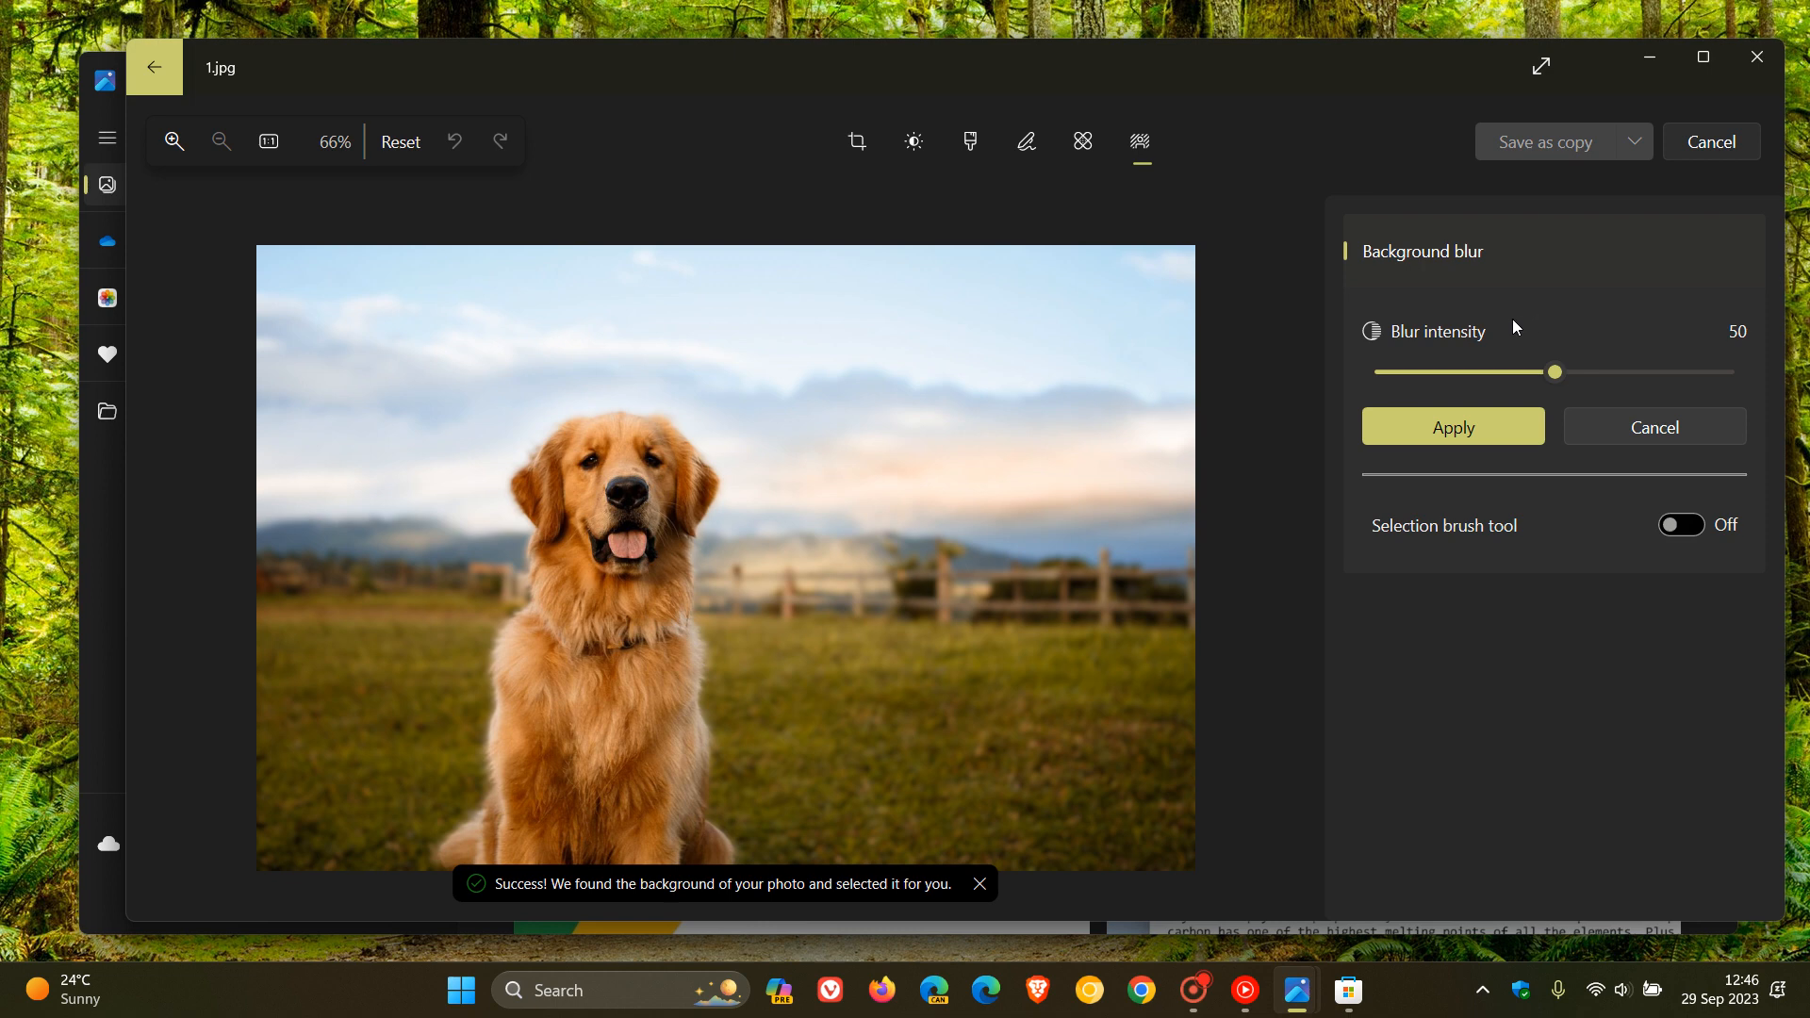
{"action": "mouse_move", "coordinate": [1496, 341]}
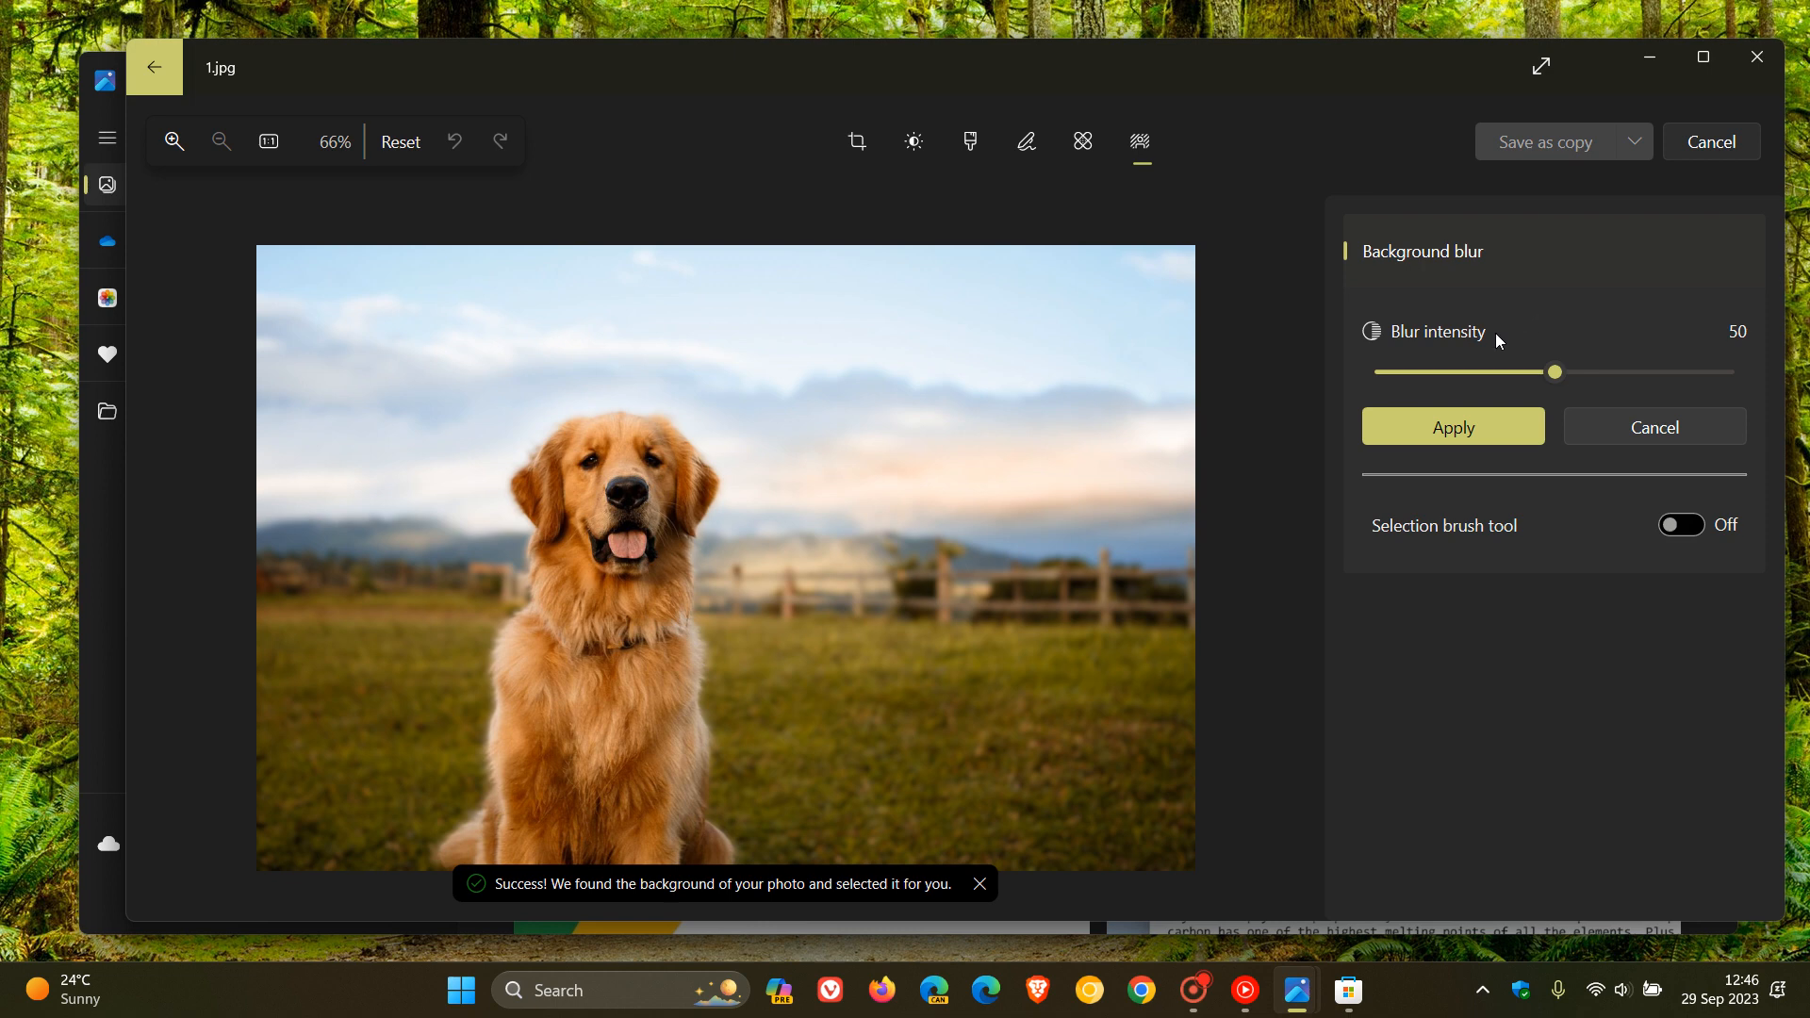
{"action": "mouse_move", "coordinate": [1543, 332]}
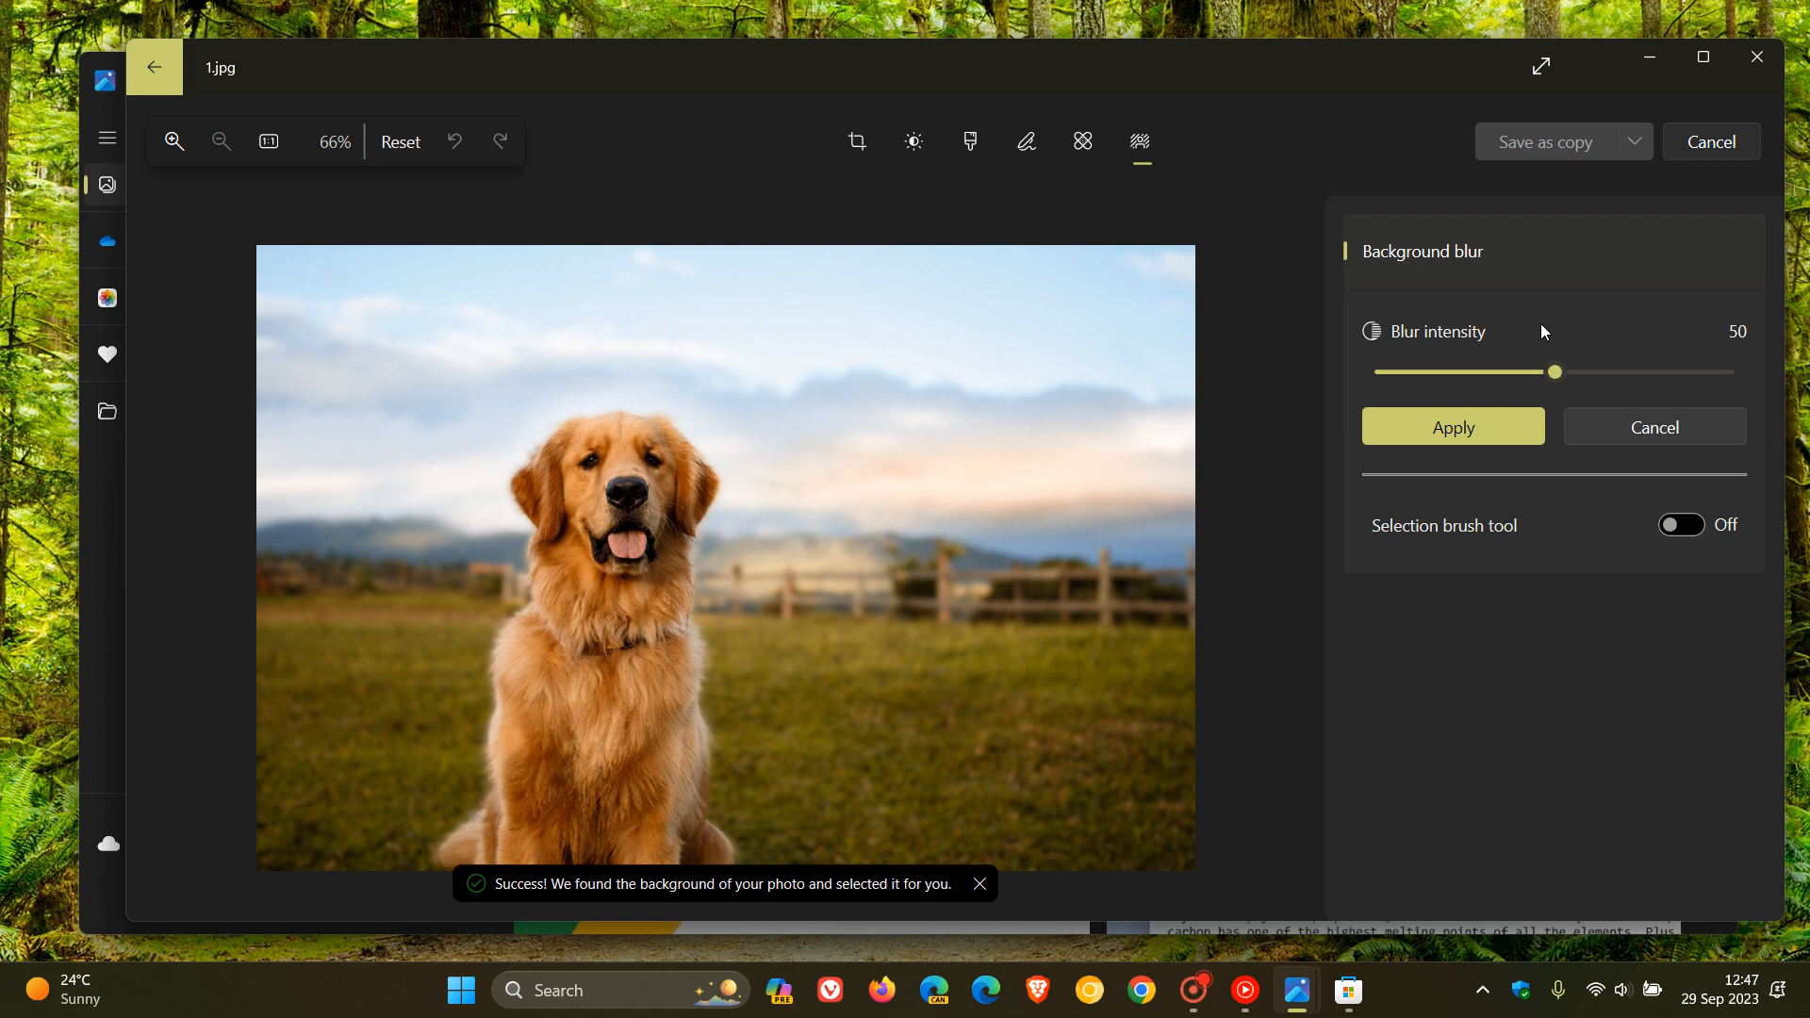
{"action": "mouse_move", "coordinate": [1555, 385]}
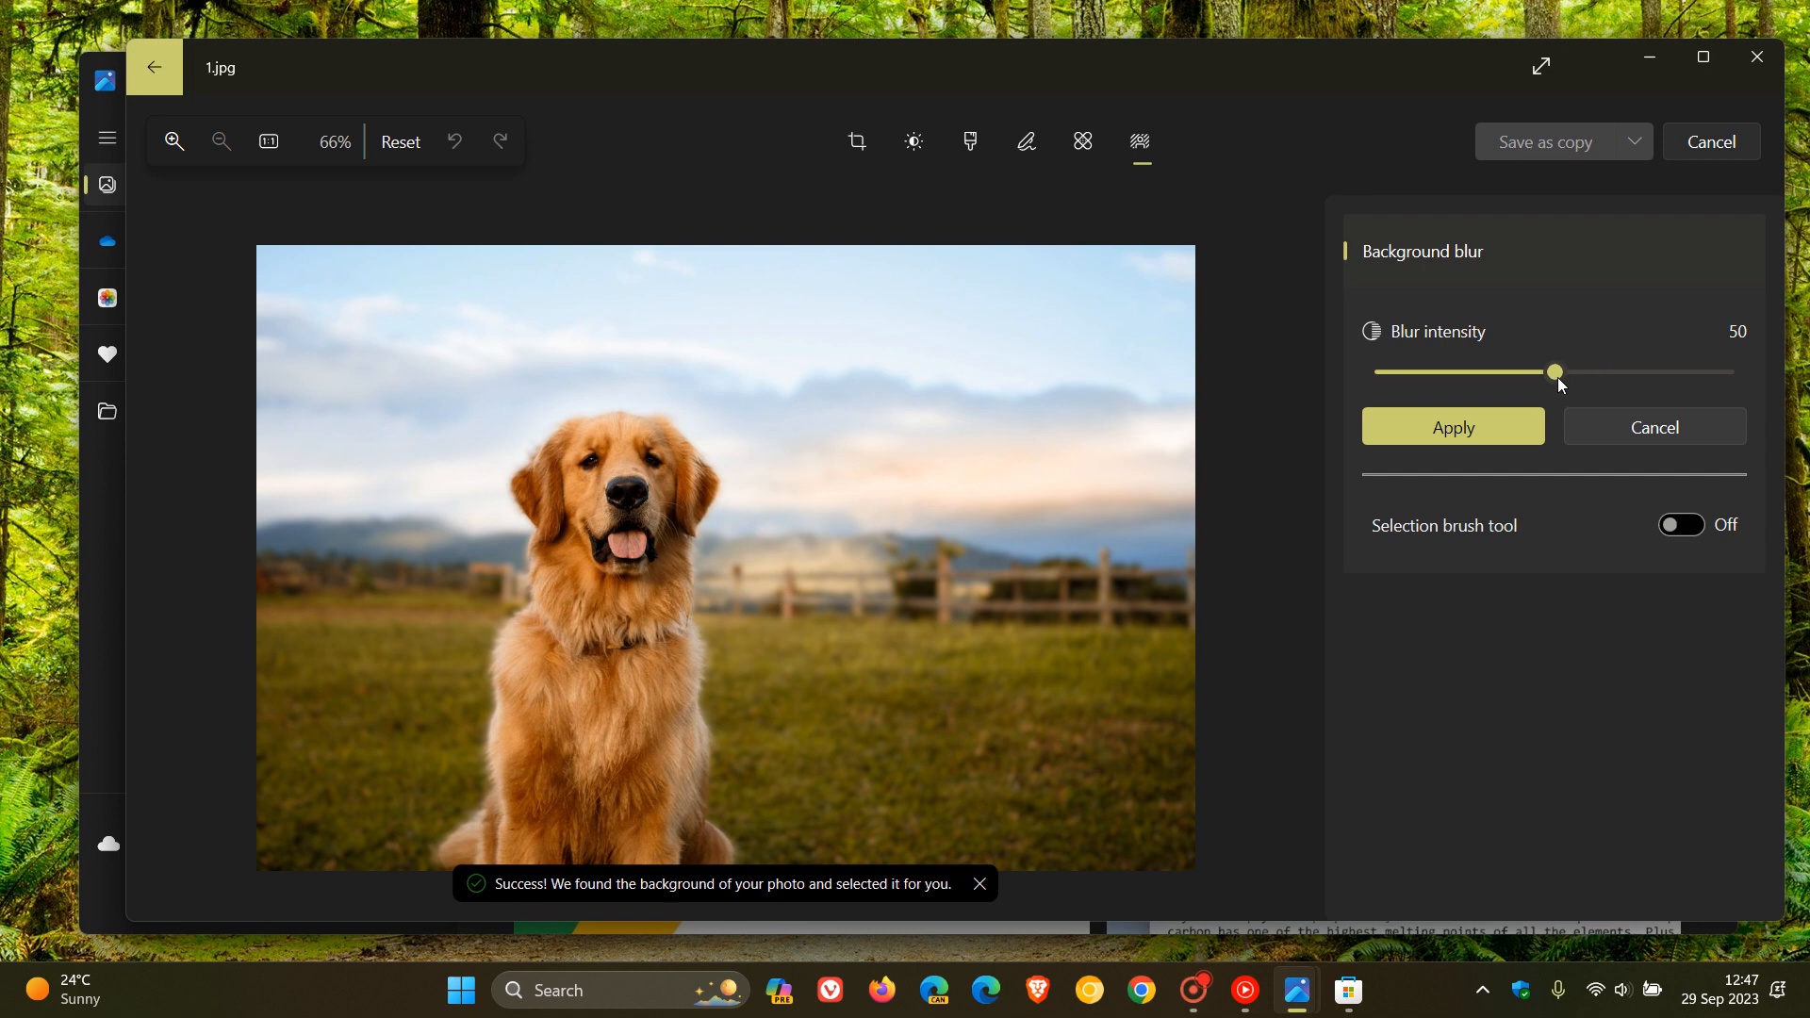
{"action": "left_click_drag", "start_coordinate": [1553, 371], "coordinate": [1655, 371]}
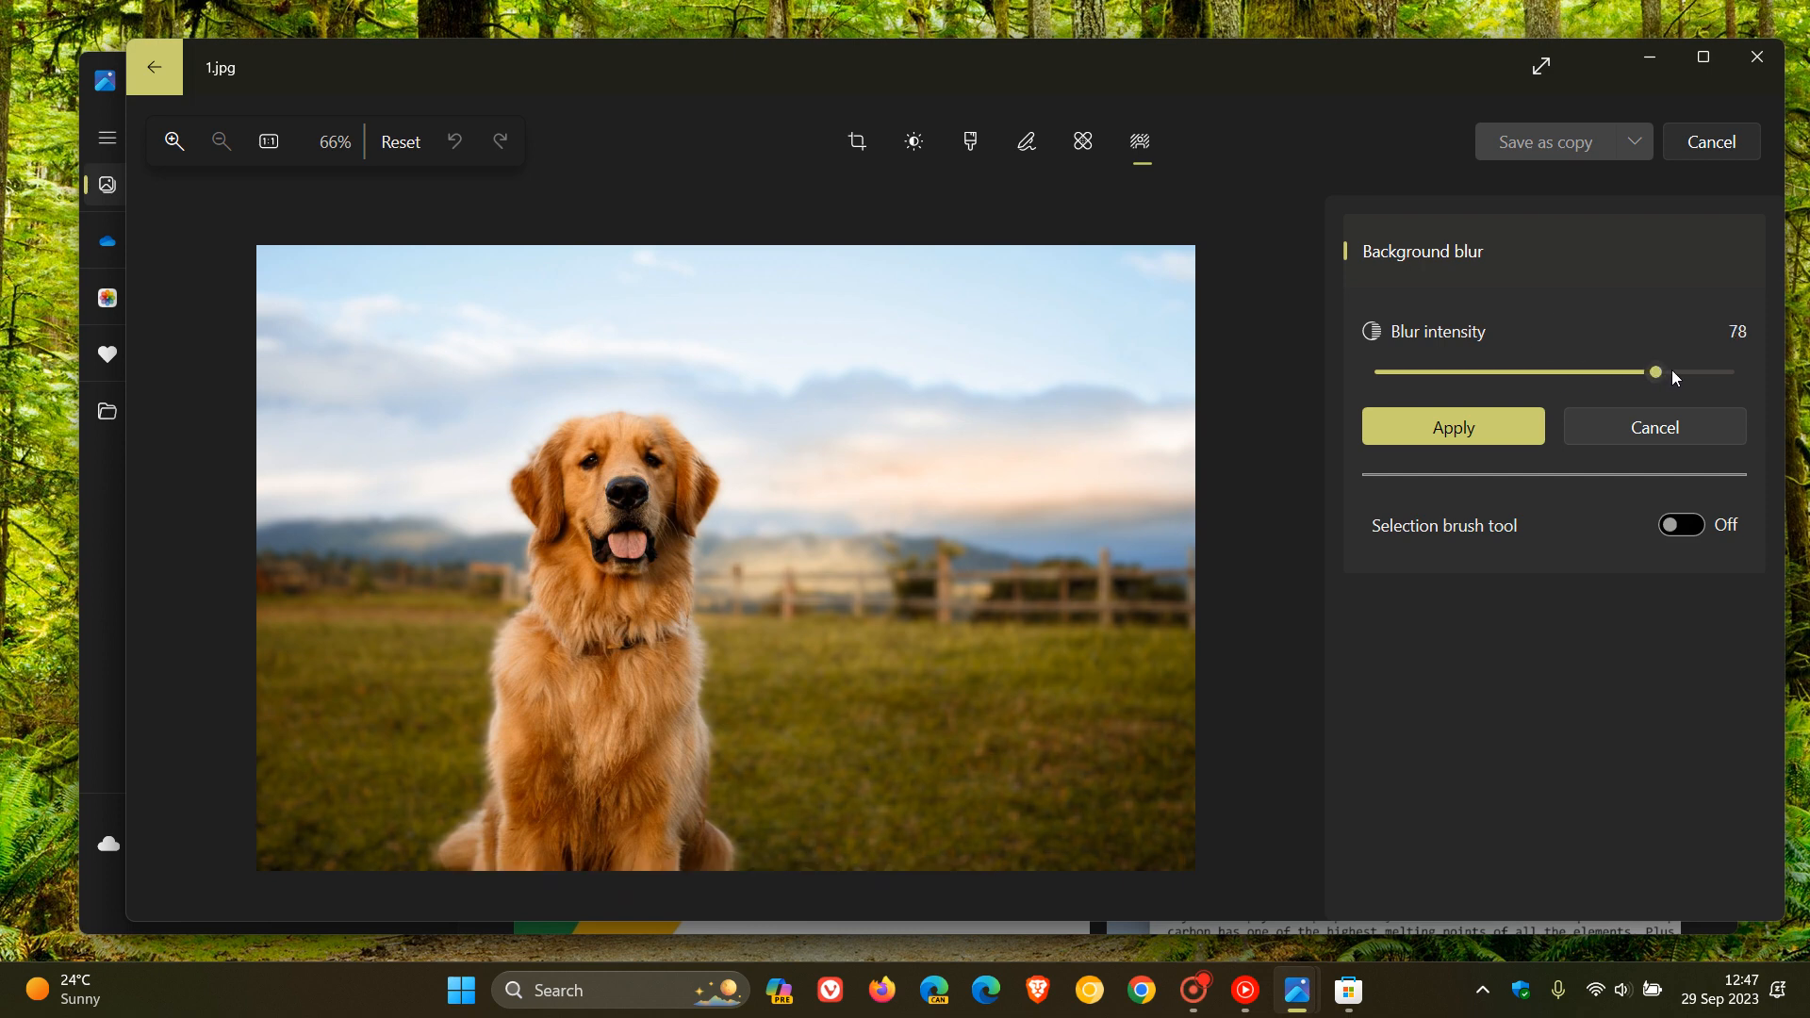
{"action": "left_click_drag", "start_coordinate": [1653, 372], "coordinate": [1730, 371]}
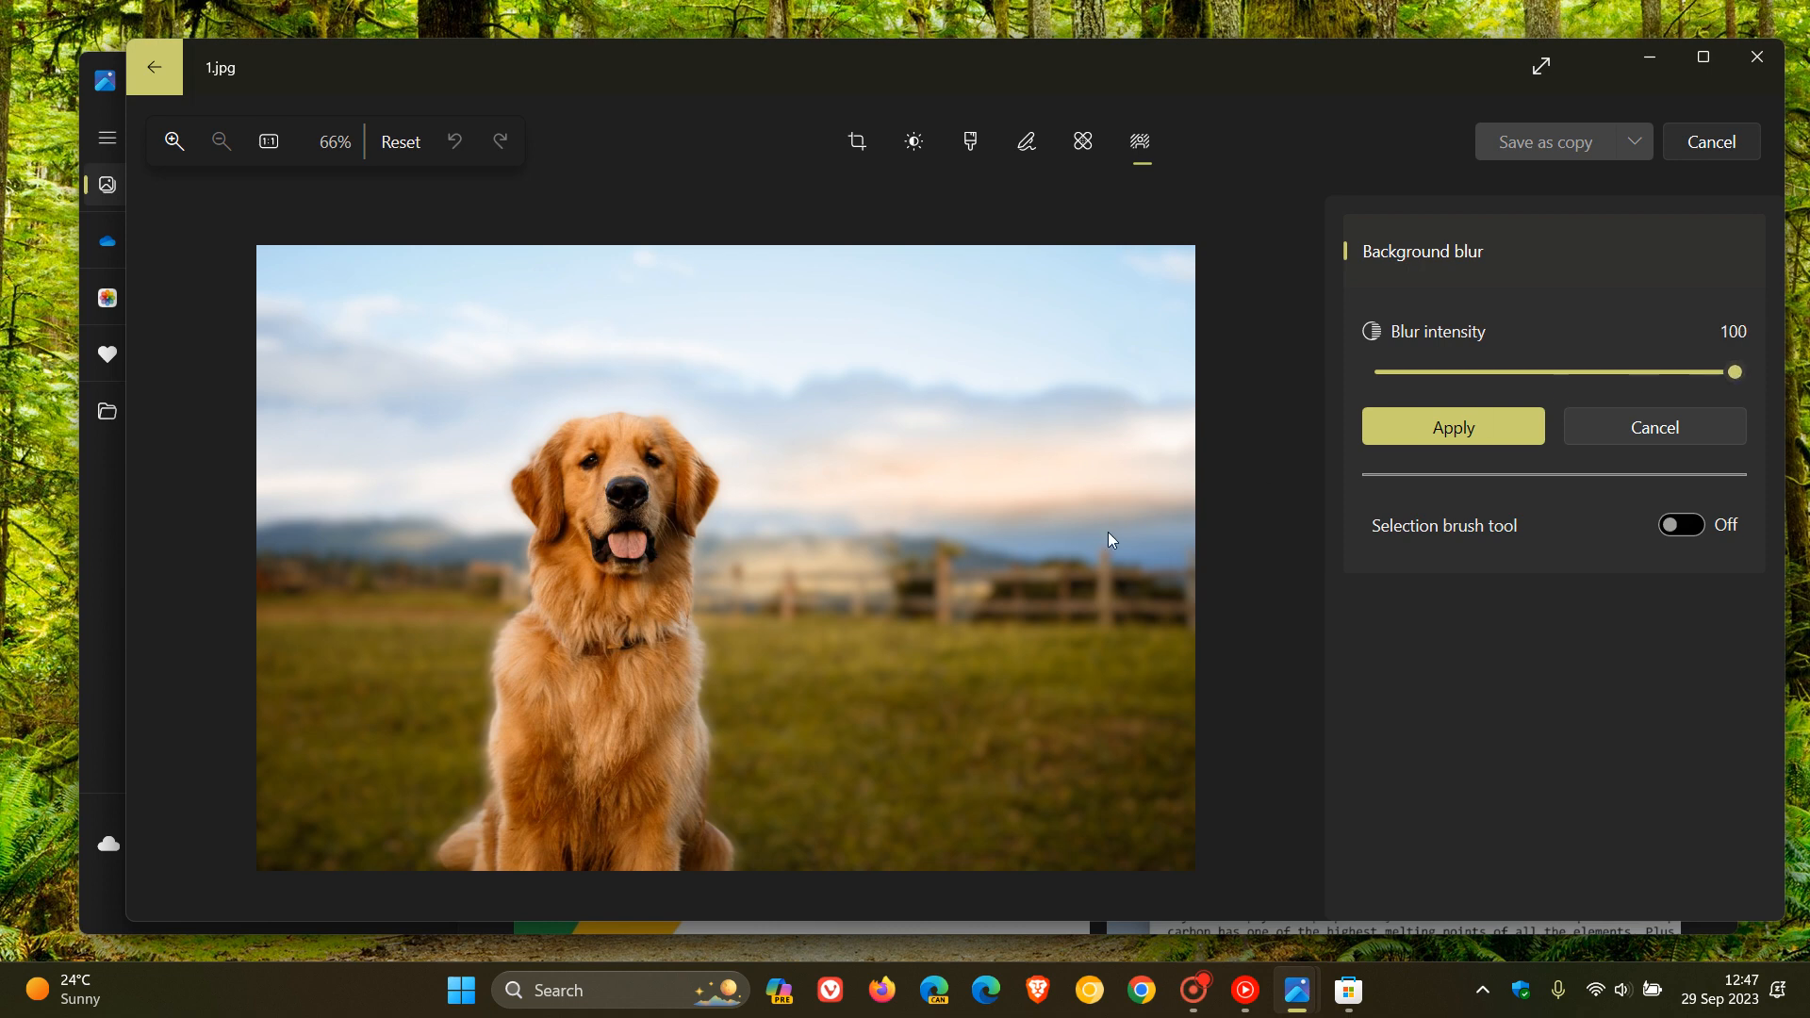
{"action": "mouse_move", "coordinate": [790, 603]}
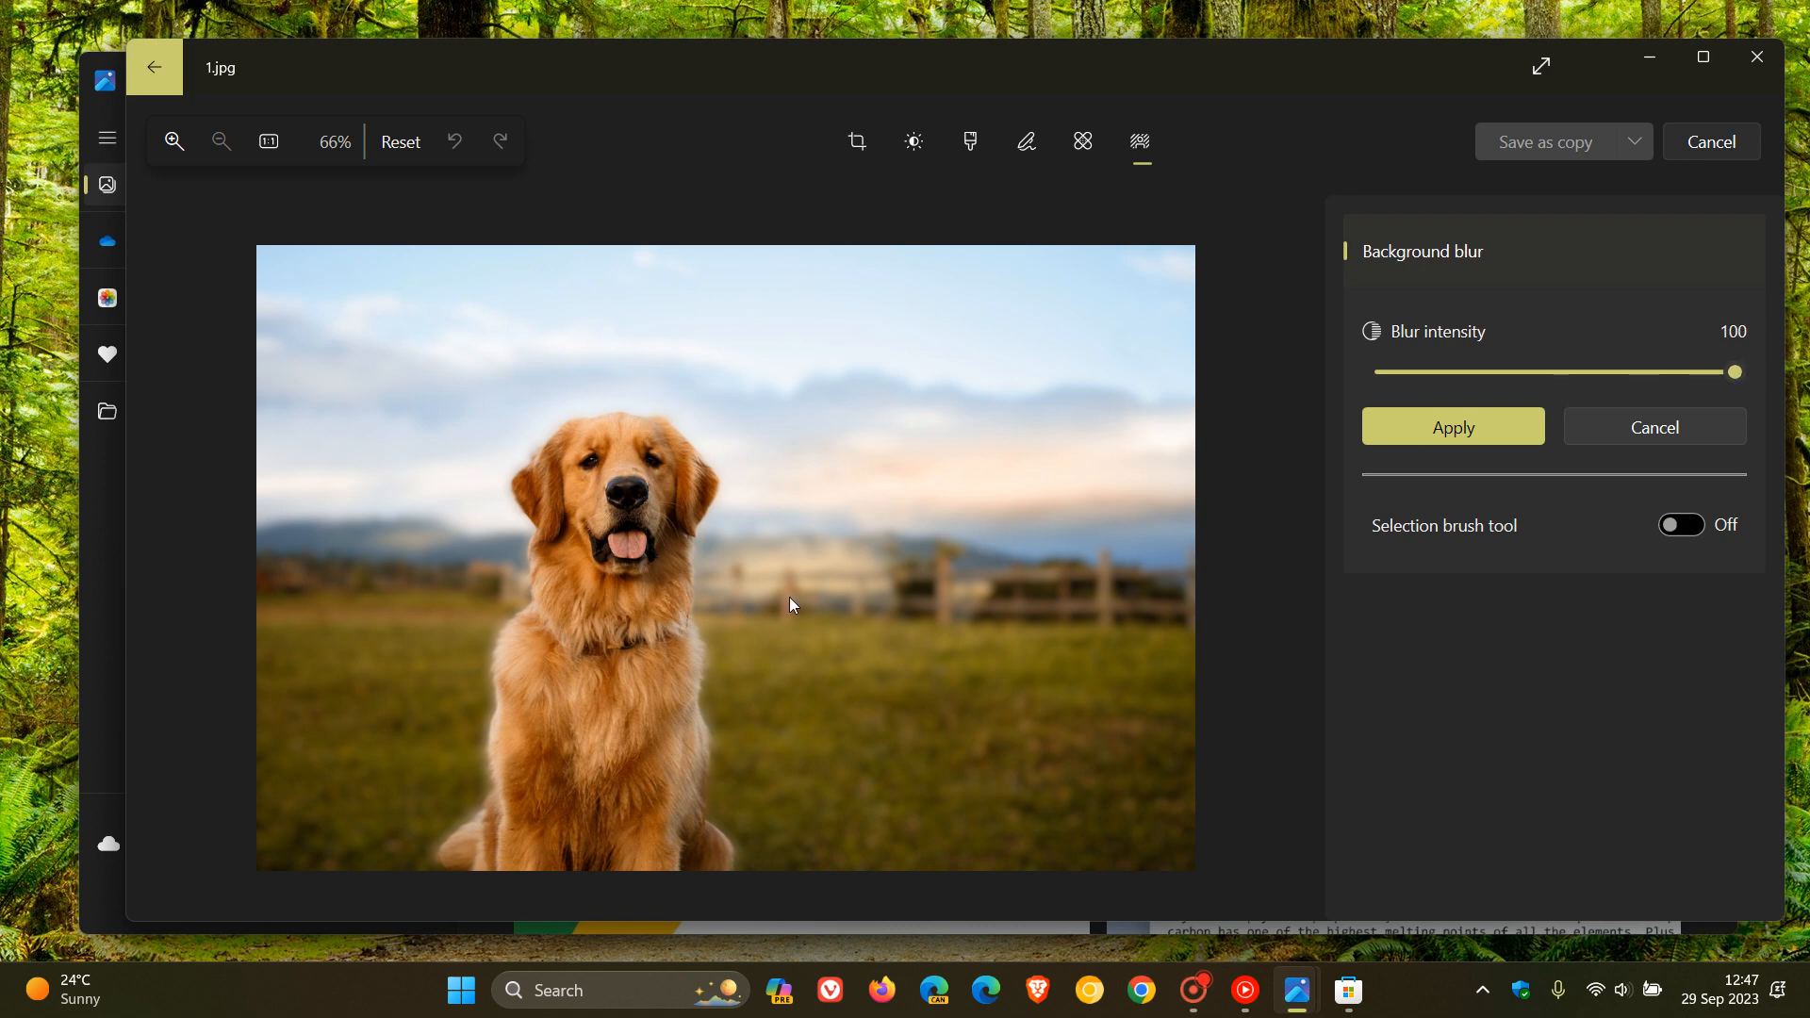
{"action": "mouse_move", "coordinate": [597, 484]}
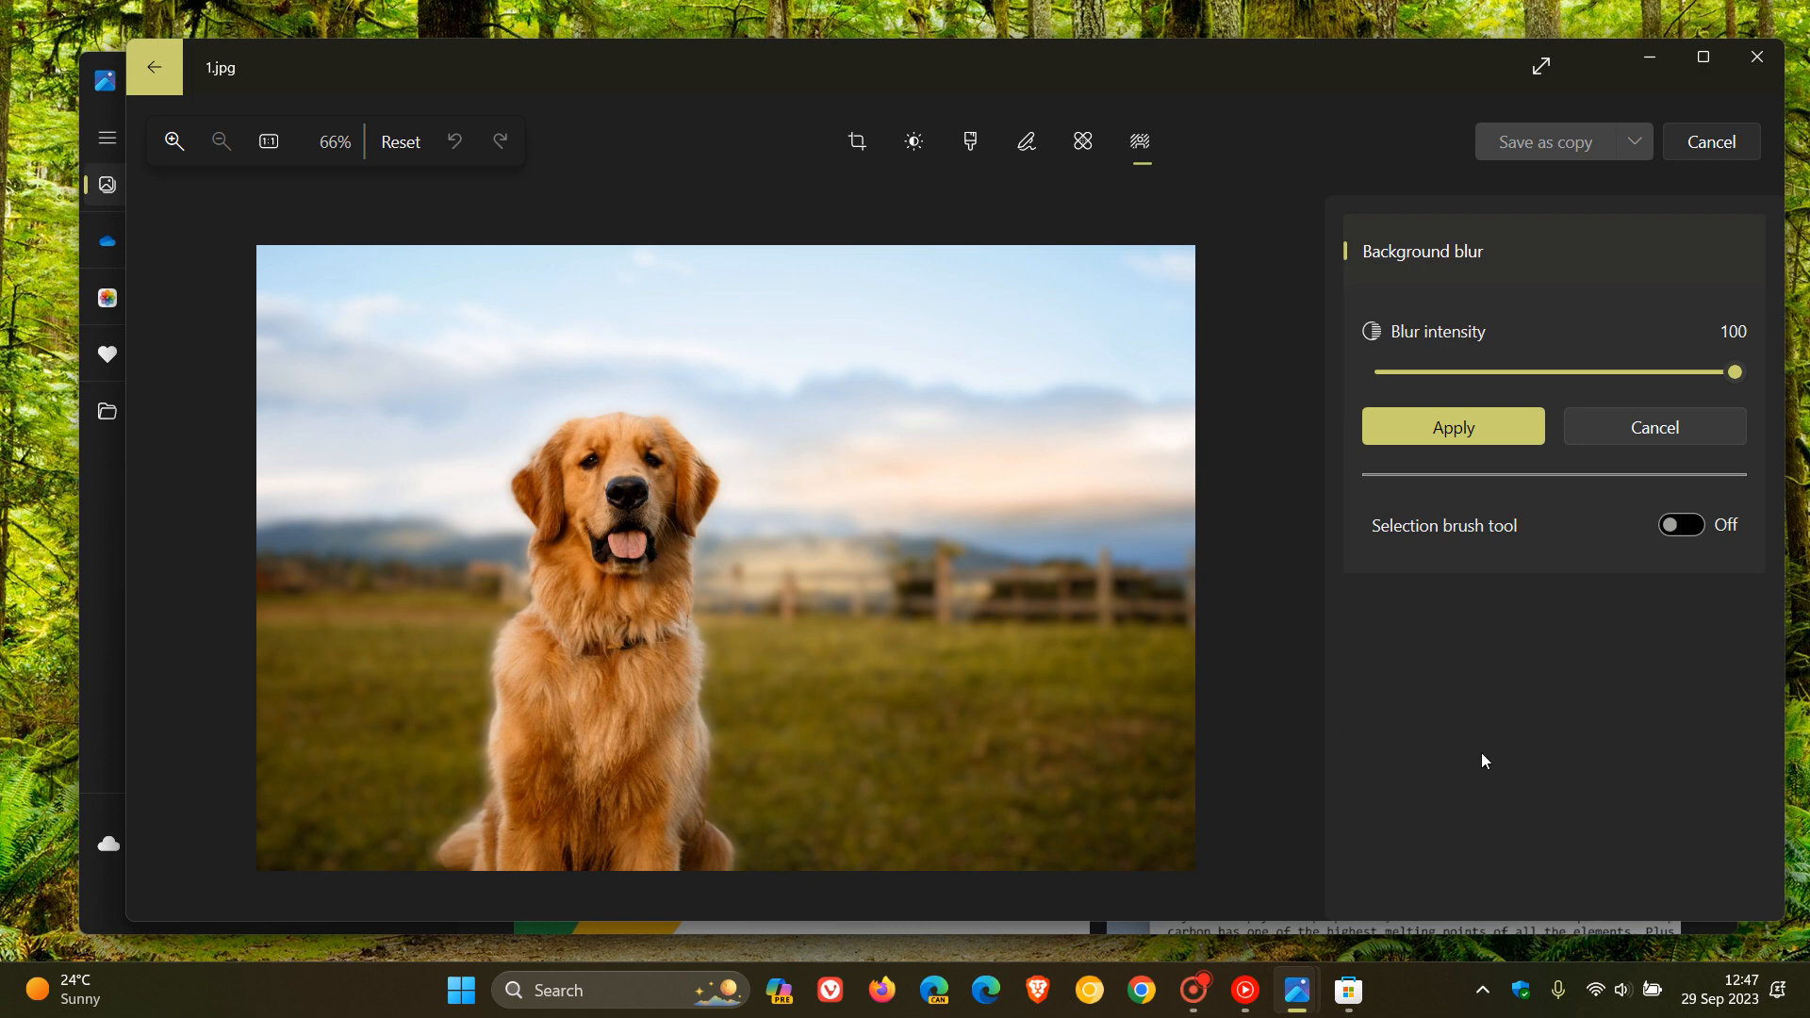
{"action": "mouse_move", "coordinate": [1483, 716]}
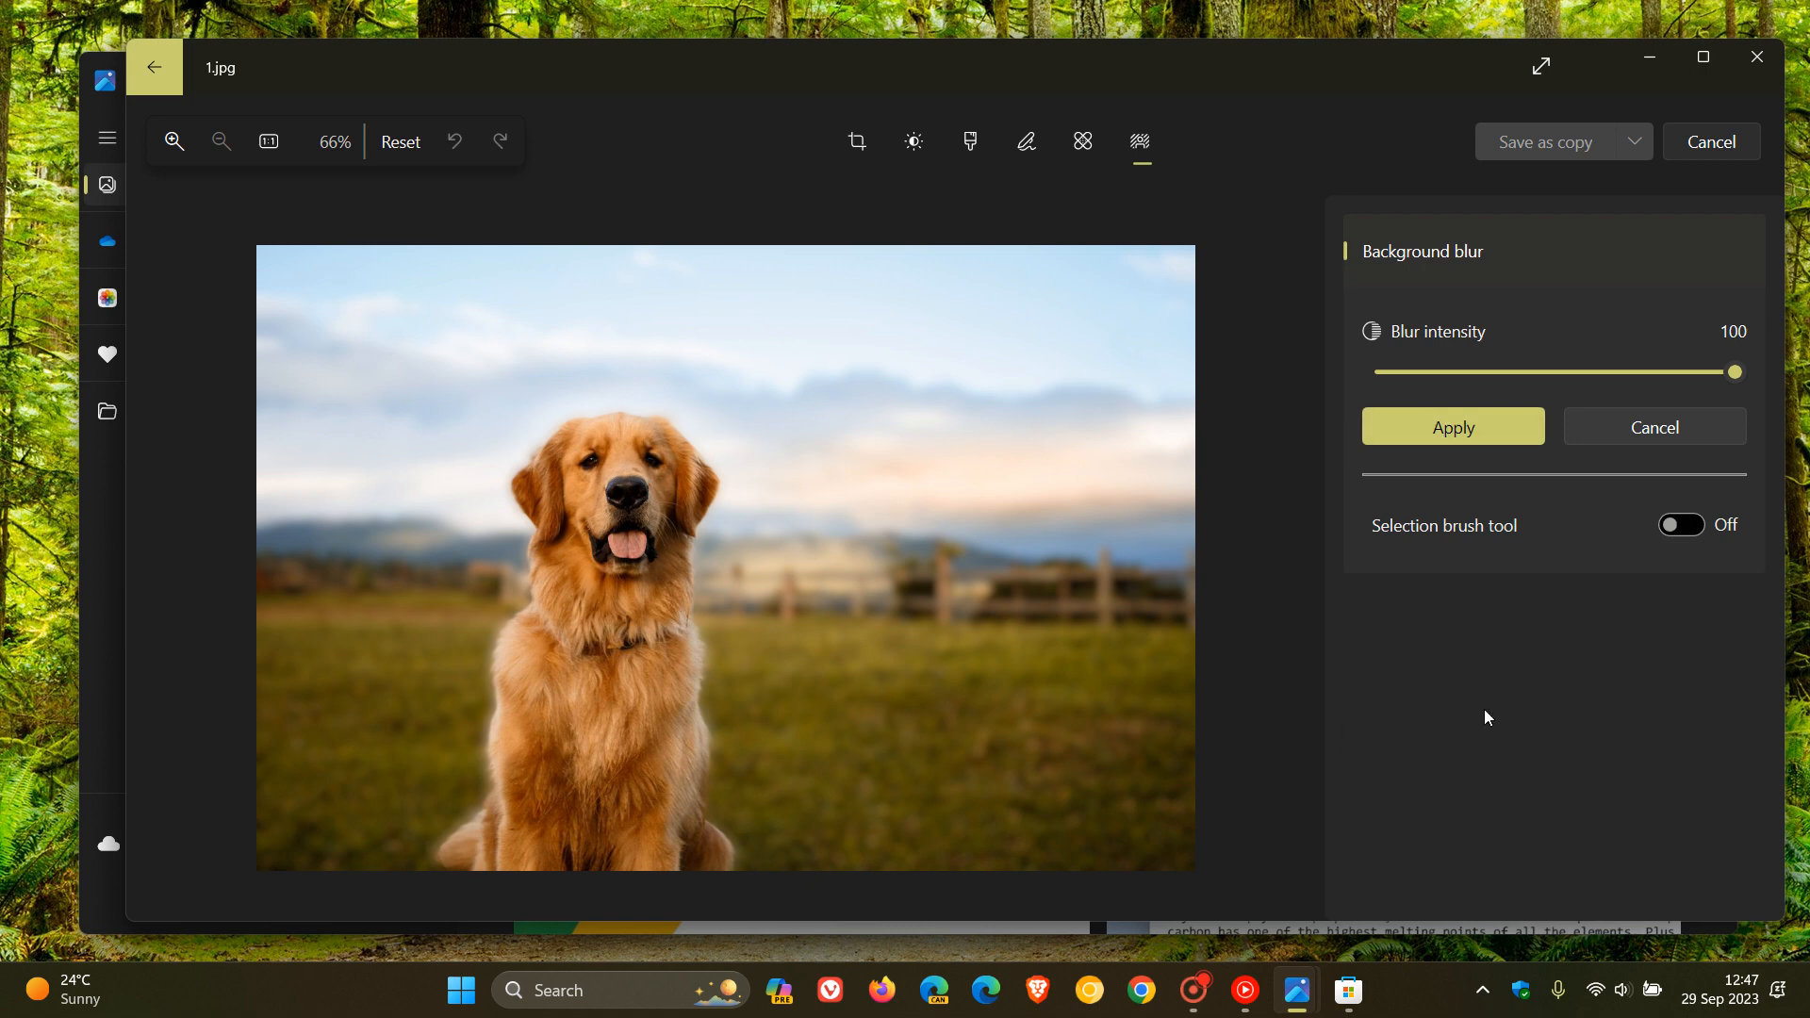
{"action": "mouse_move", "coordinate": [1494, 760]}
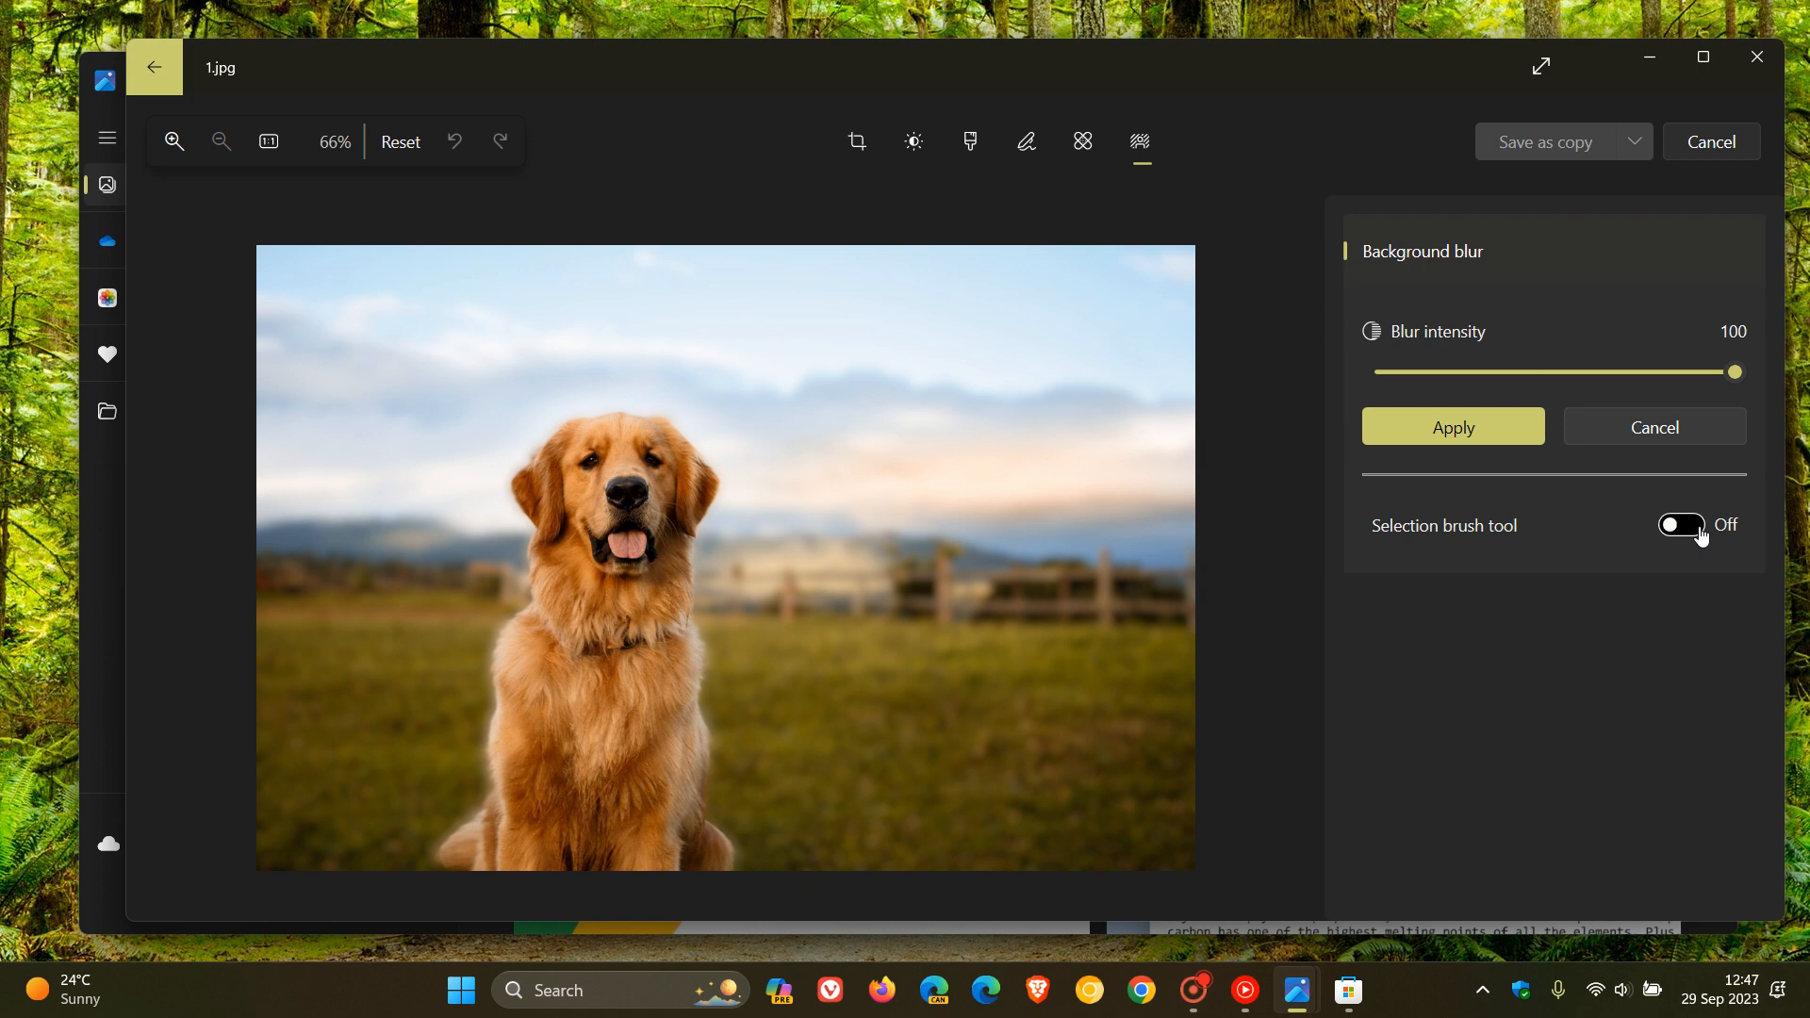
Step: Turn the Selection brush On and paint a stroke down the dog's face and chest
{"action": "left_click", "coordinate": [1680, 524]}
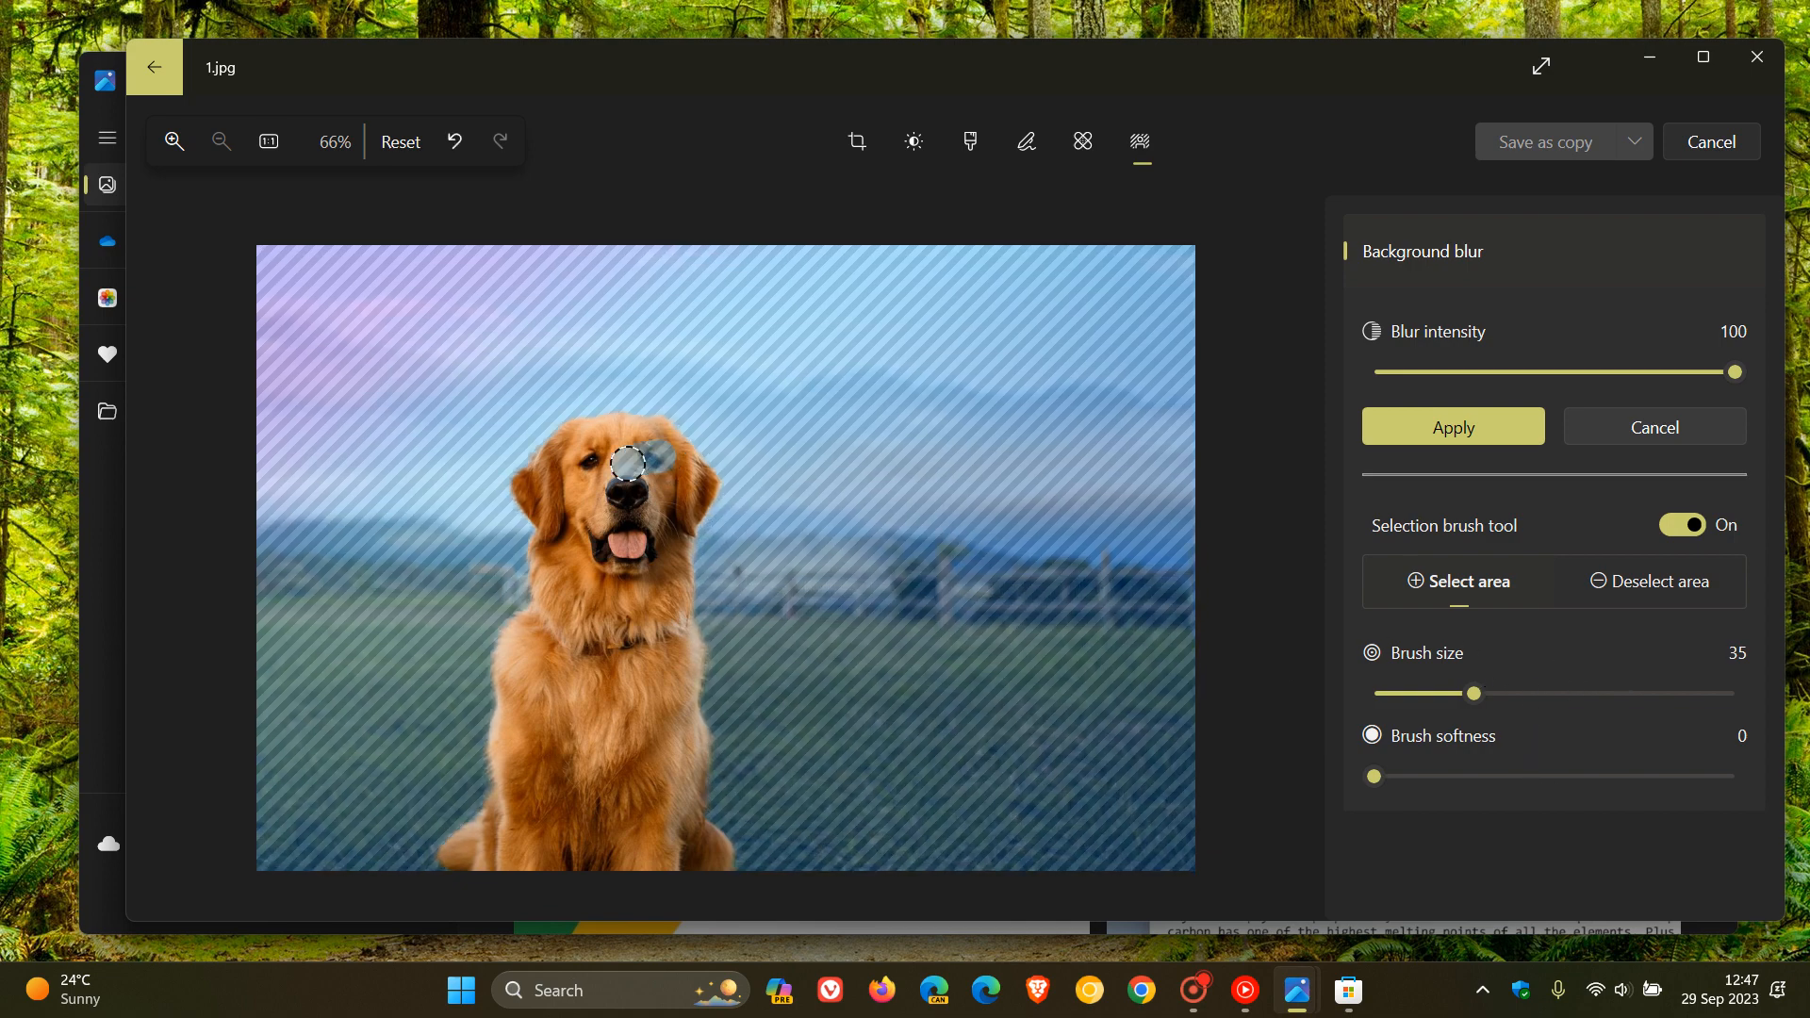
{"action": "left_click_drag", "start_coordinate": [624, 462], "coordinate": [537, 724]}
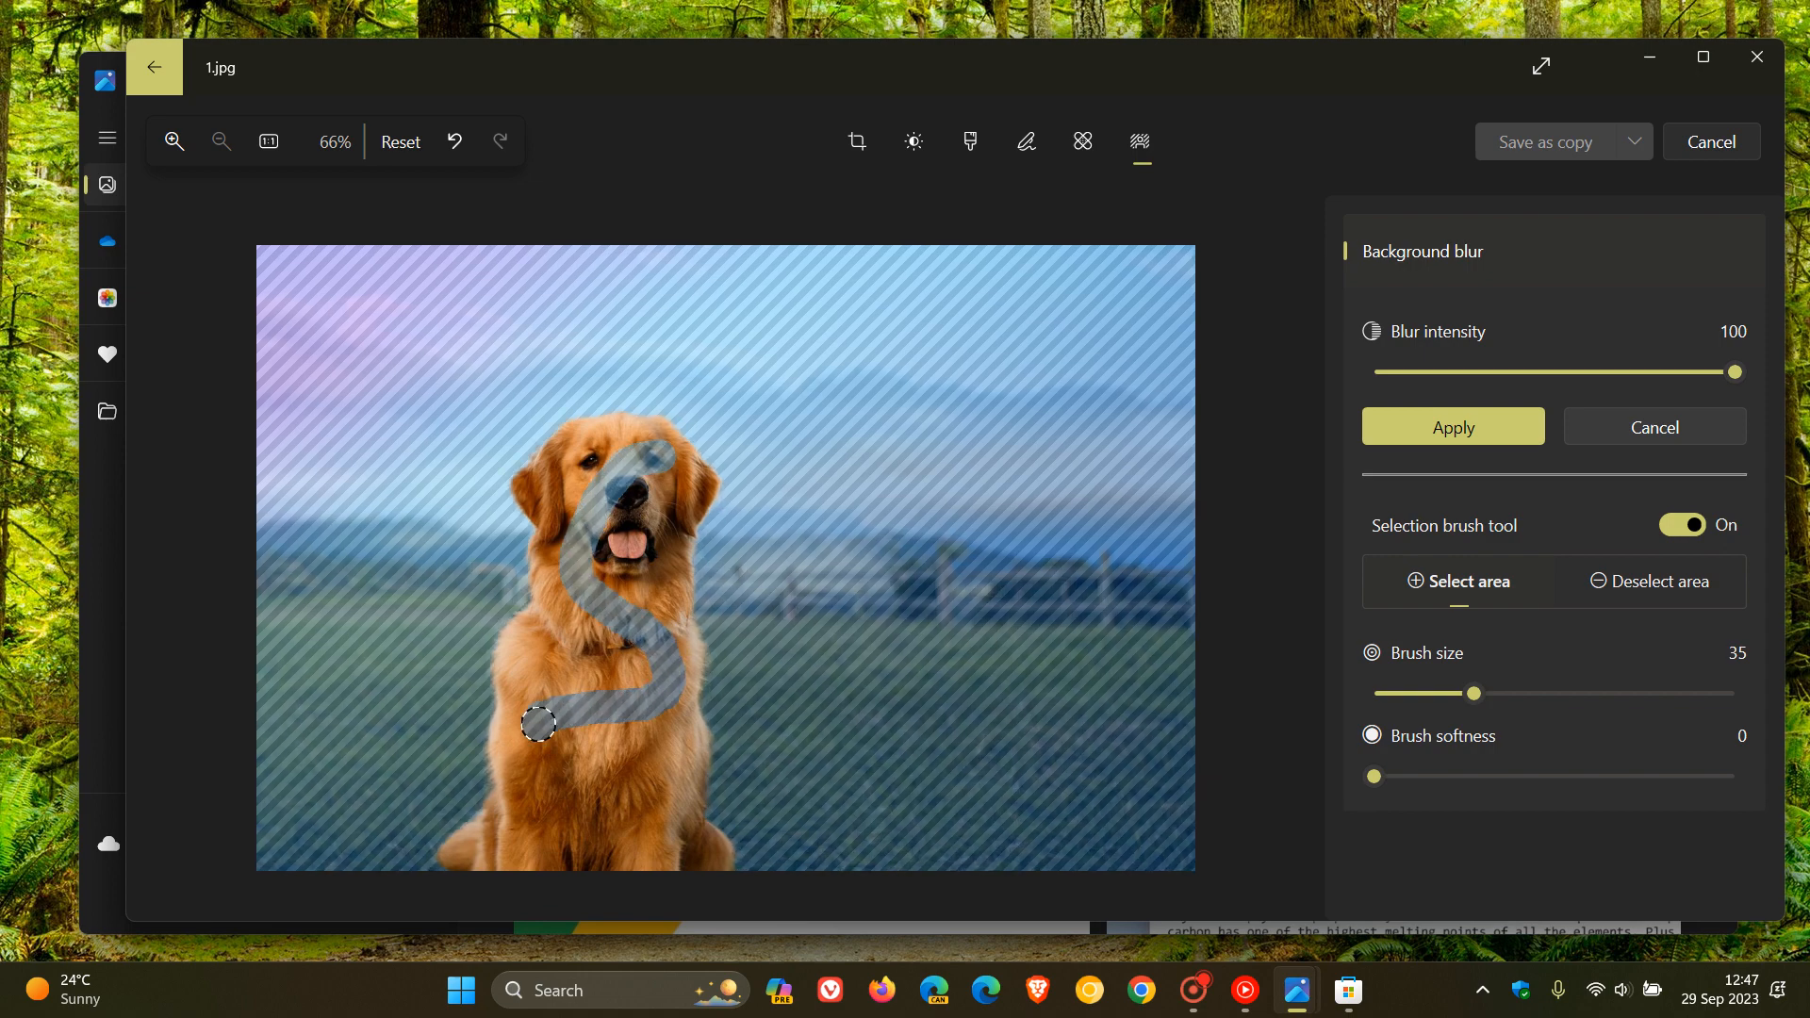
{"action": "left_click_drag", "start_coordinate": [541, 723], "coordinate": [615, 754]}
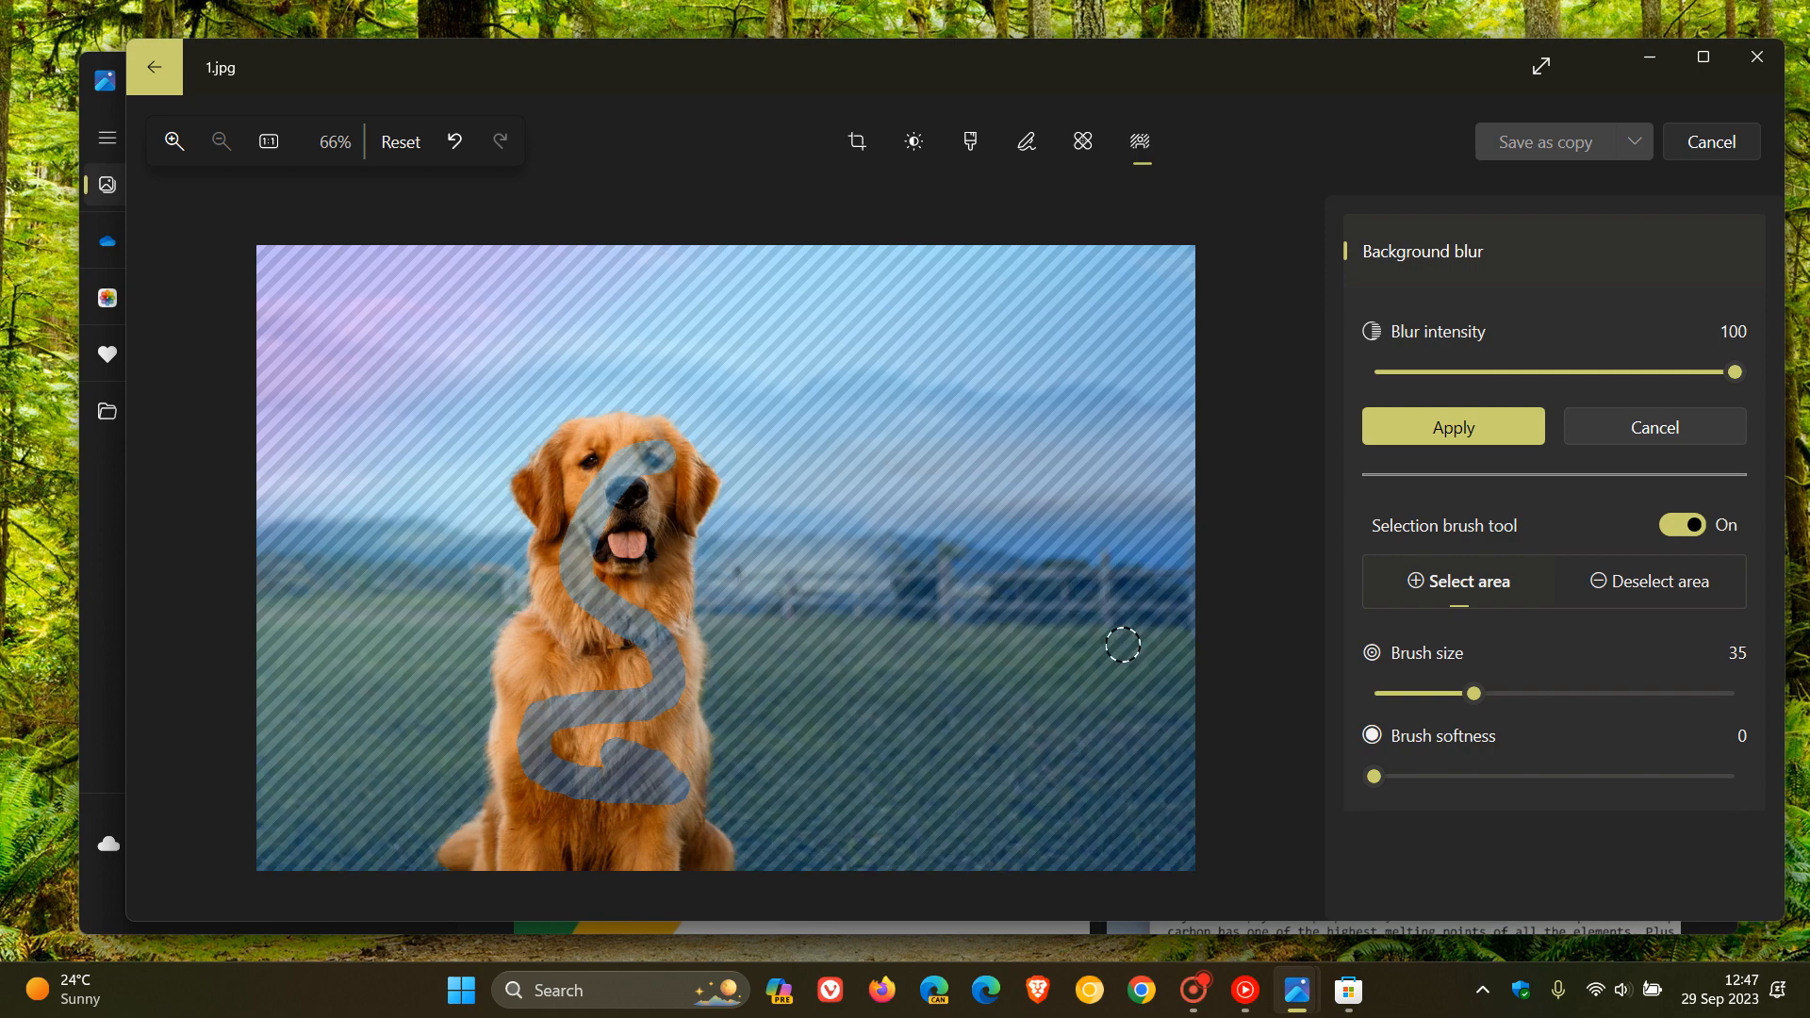
{"action": "mouse_move", "coordinate": [1156, 557]}
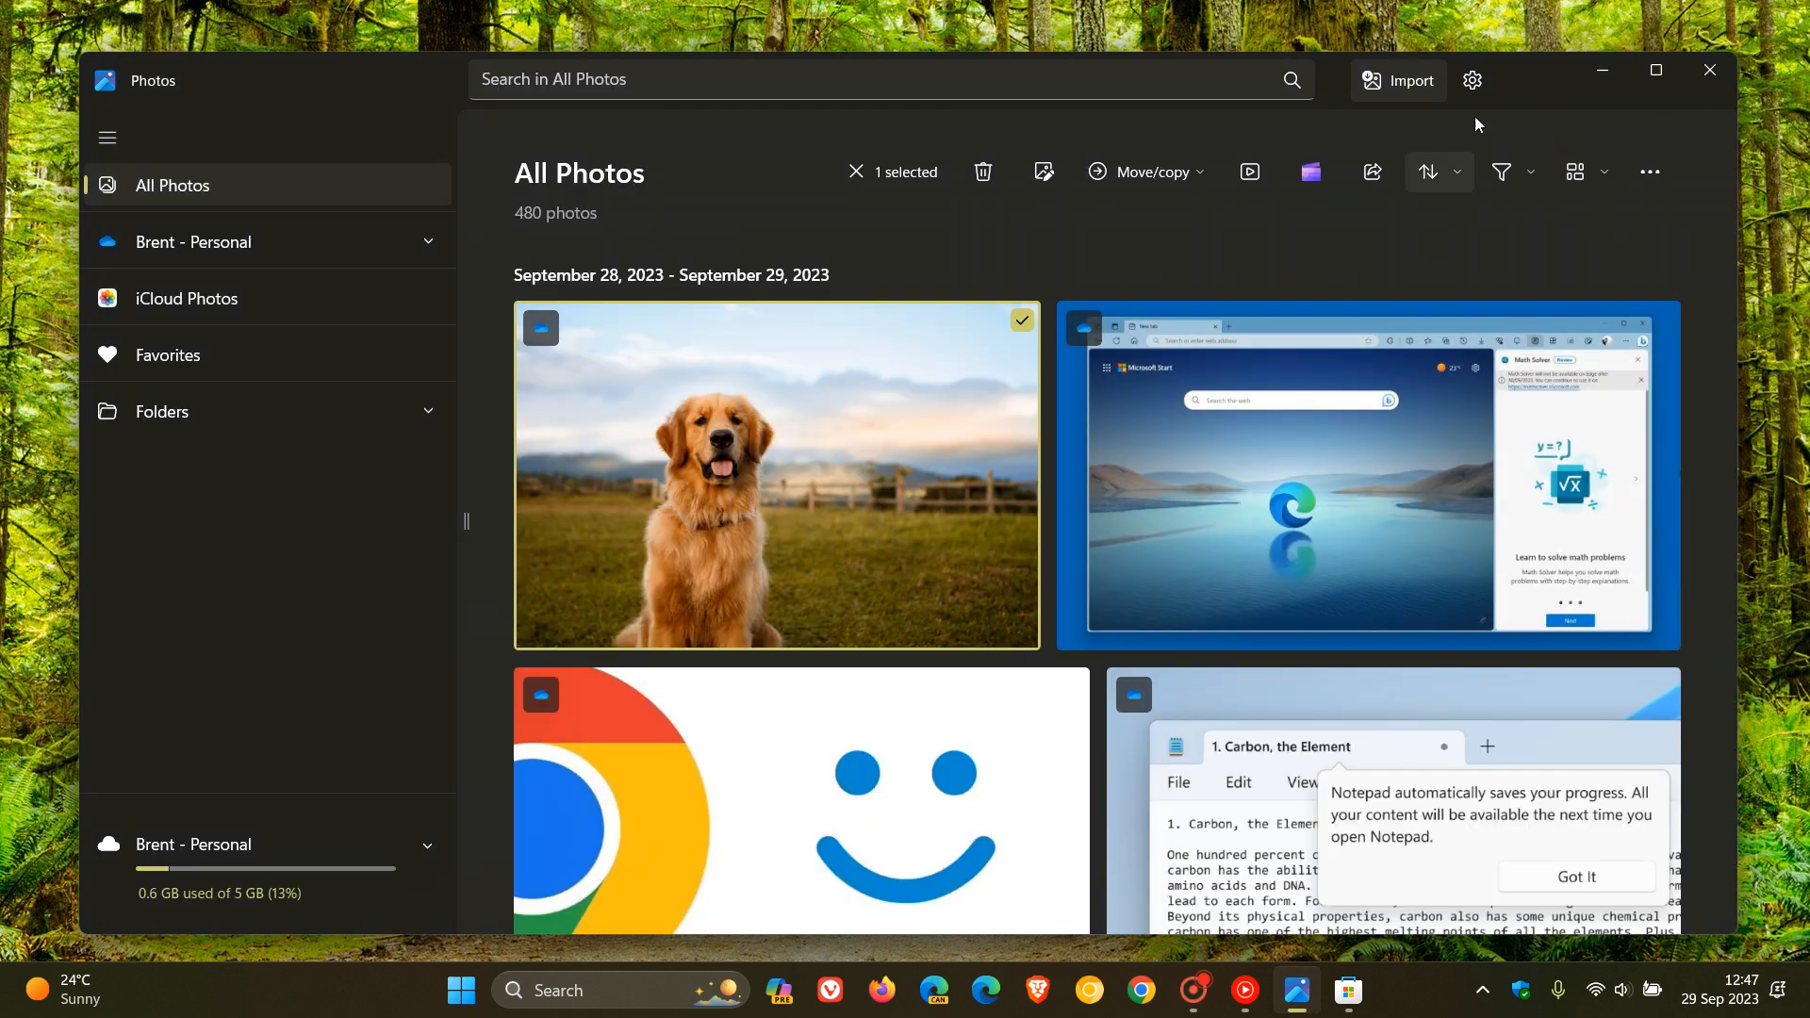
Step: Show the Settings About section listing Photos version 2023.11090.20015.0
{"action": "left_click", "coordinate": [1472, 81]}
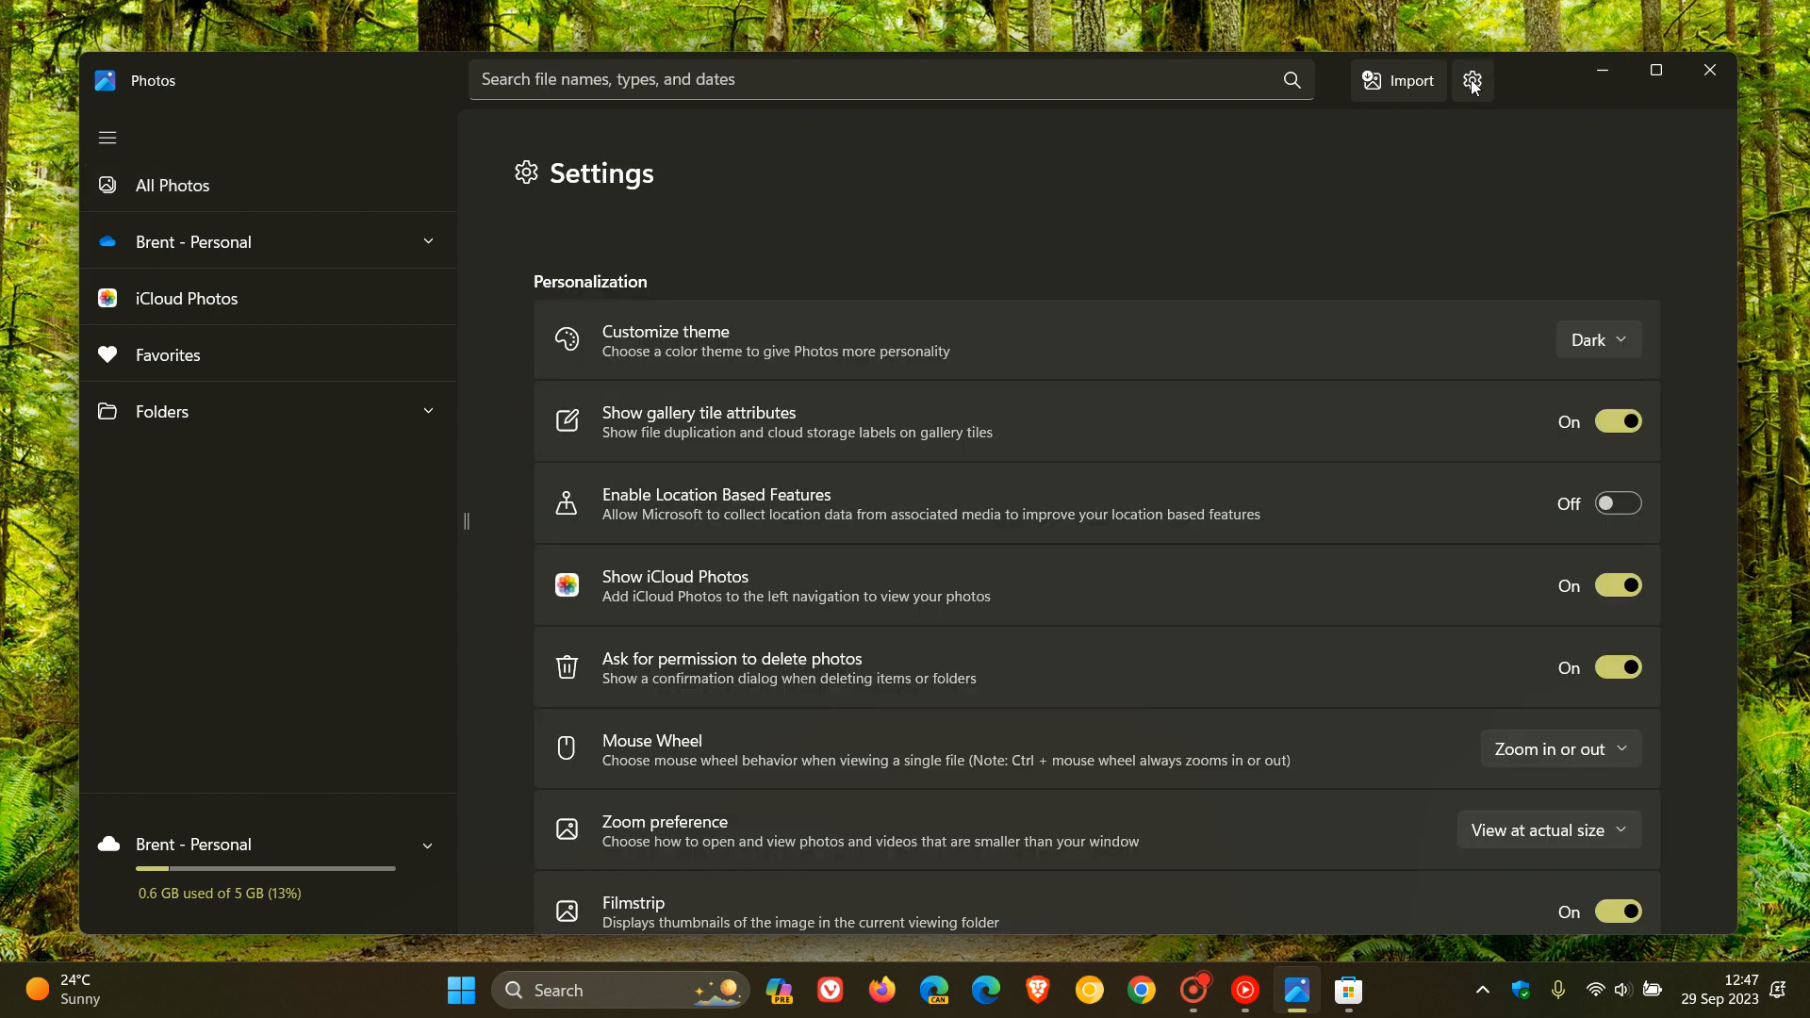
{"action": "scroll", "scroll_direction": "down", "scroll_amount": 3}
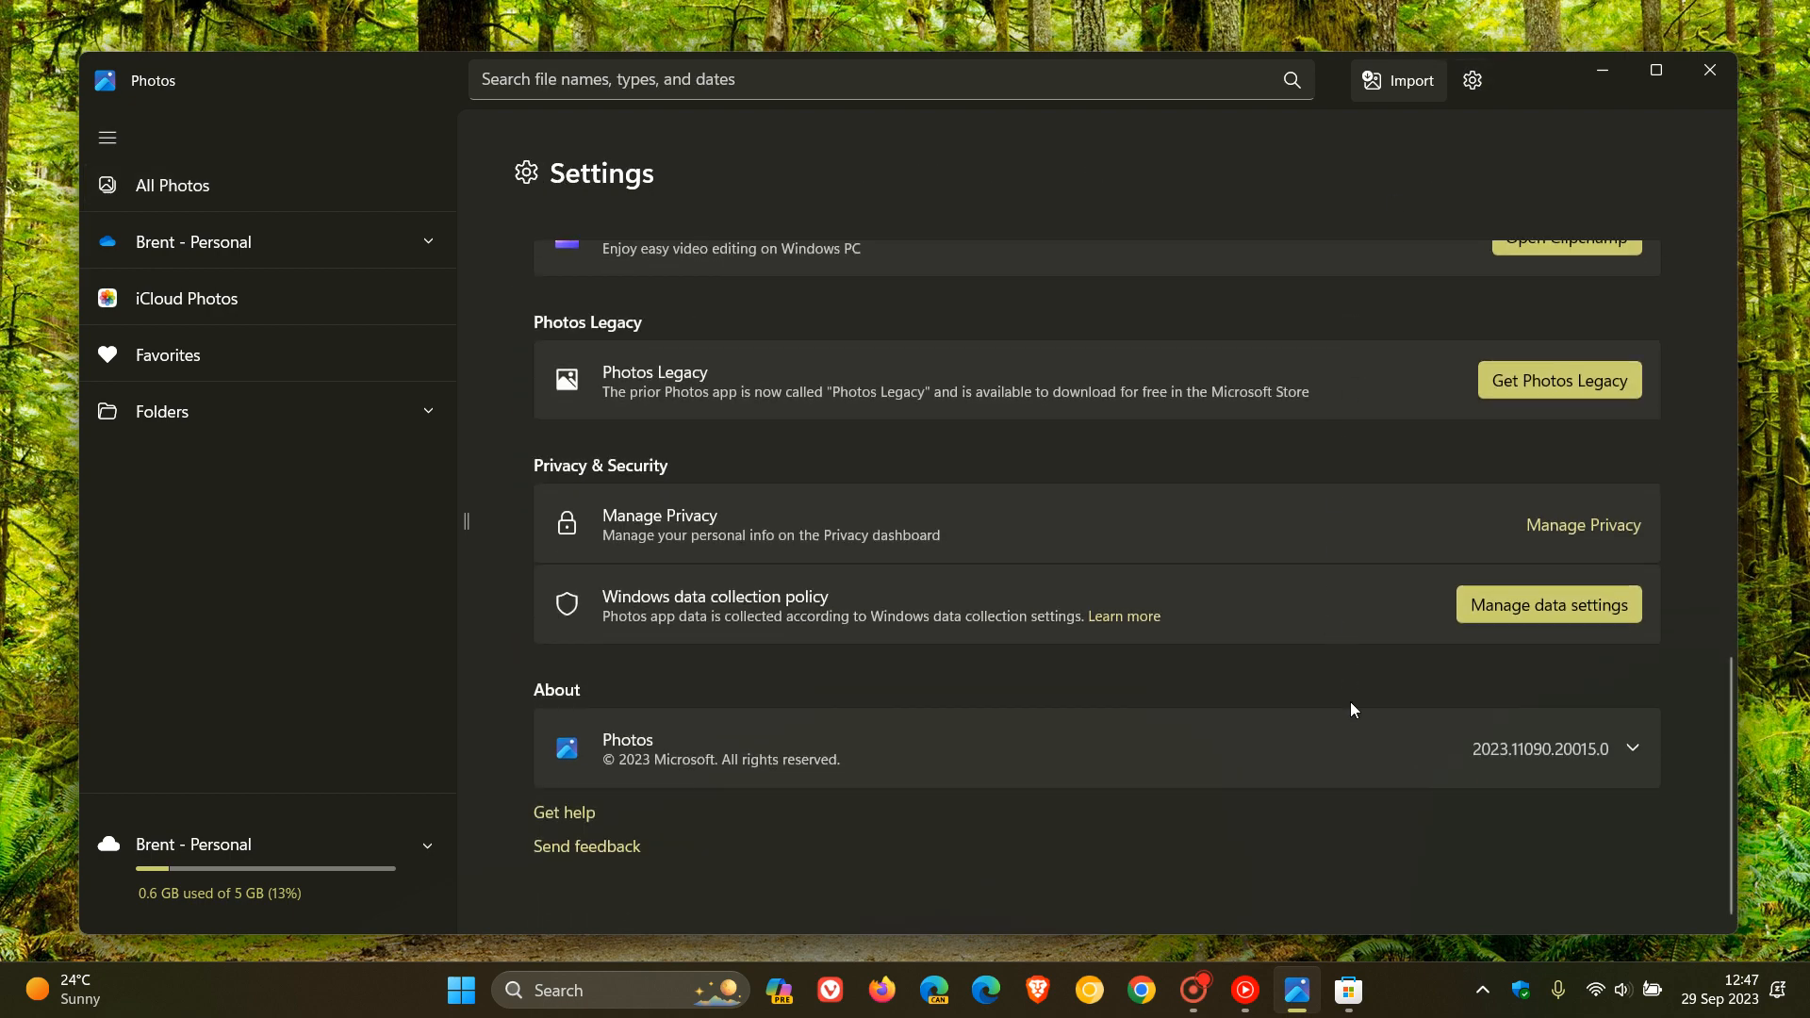
{"action": "mouse_move", "coordinate": [1482, 809]}
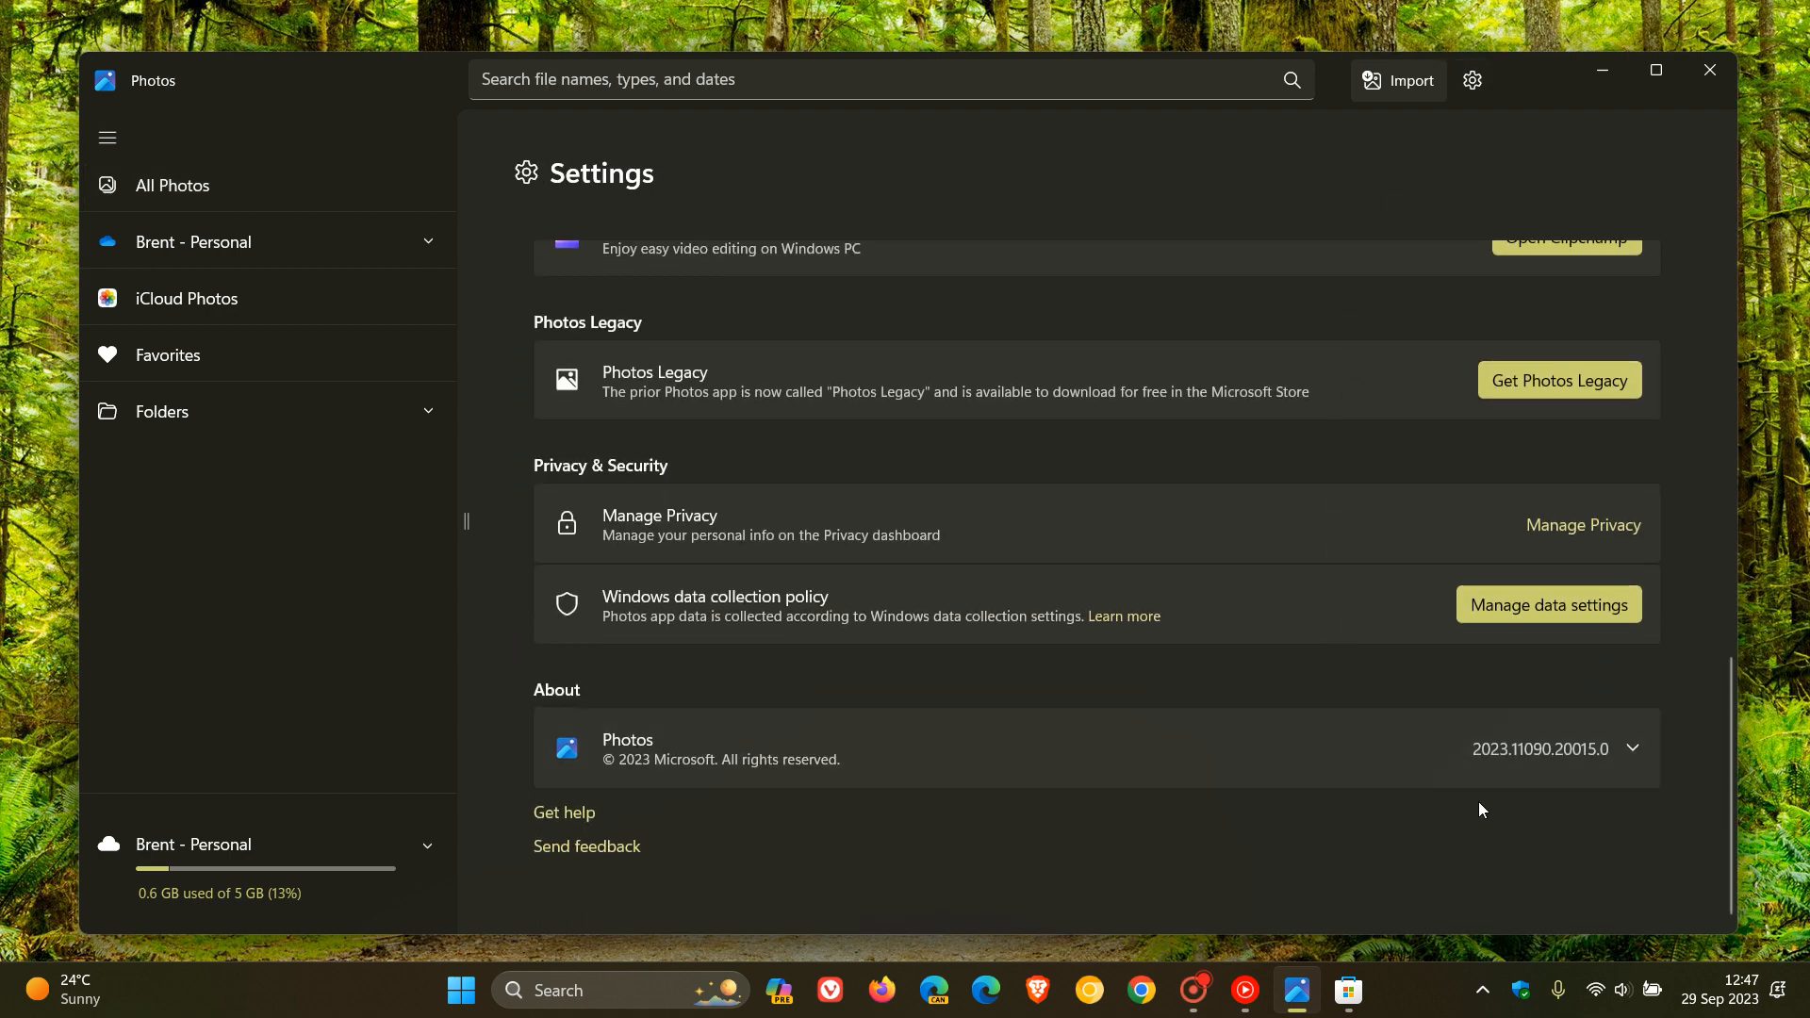
{"action": "mouse_move", "coordinate": [1502, 809]}
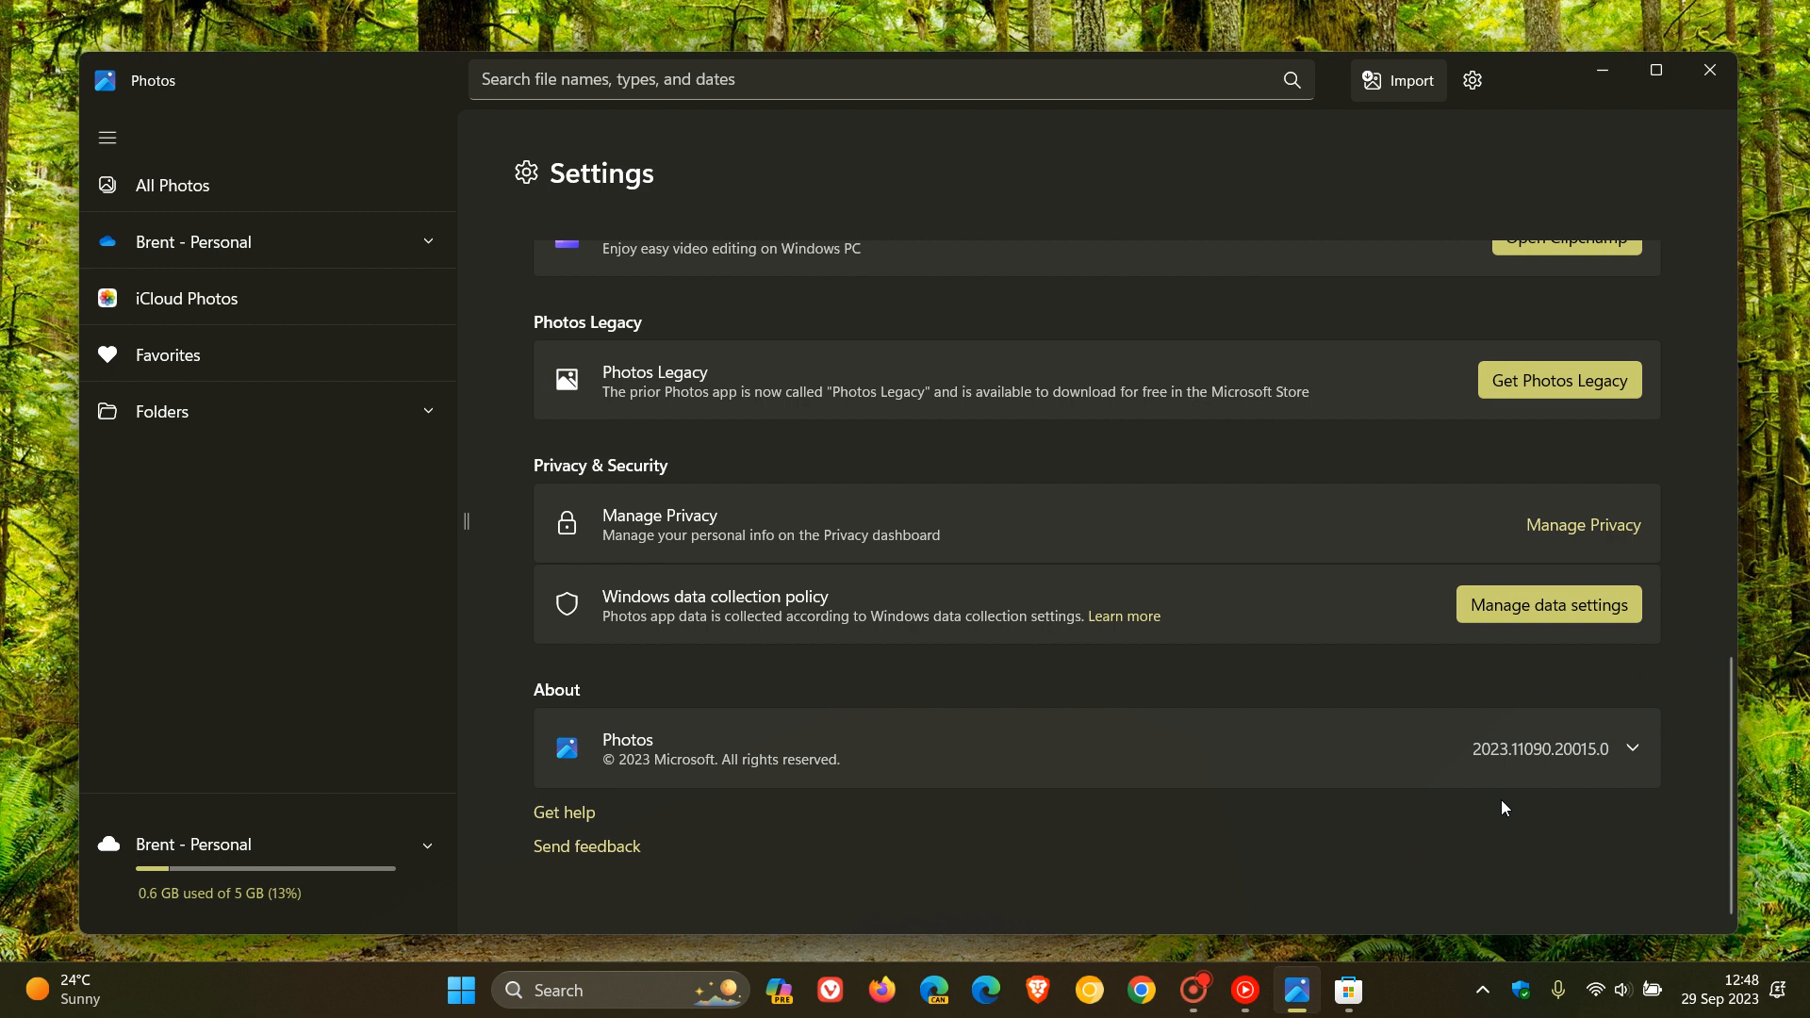
{"action": "mouse_move", "coordinate": [1546, 805]}
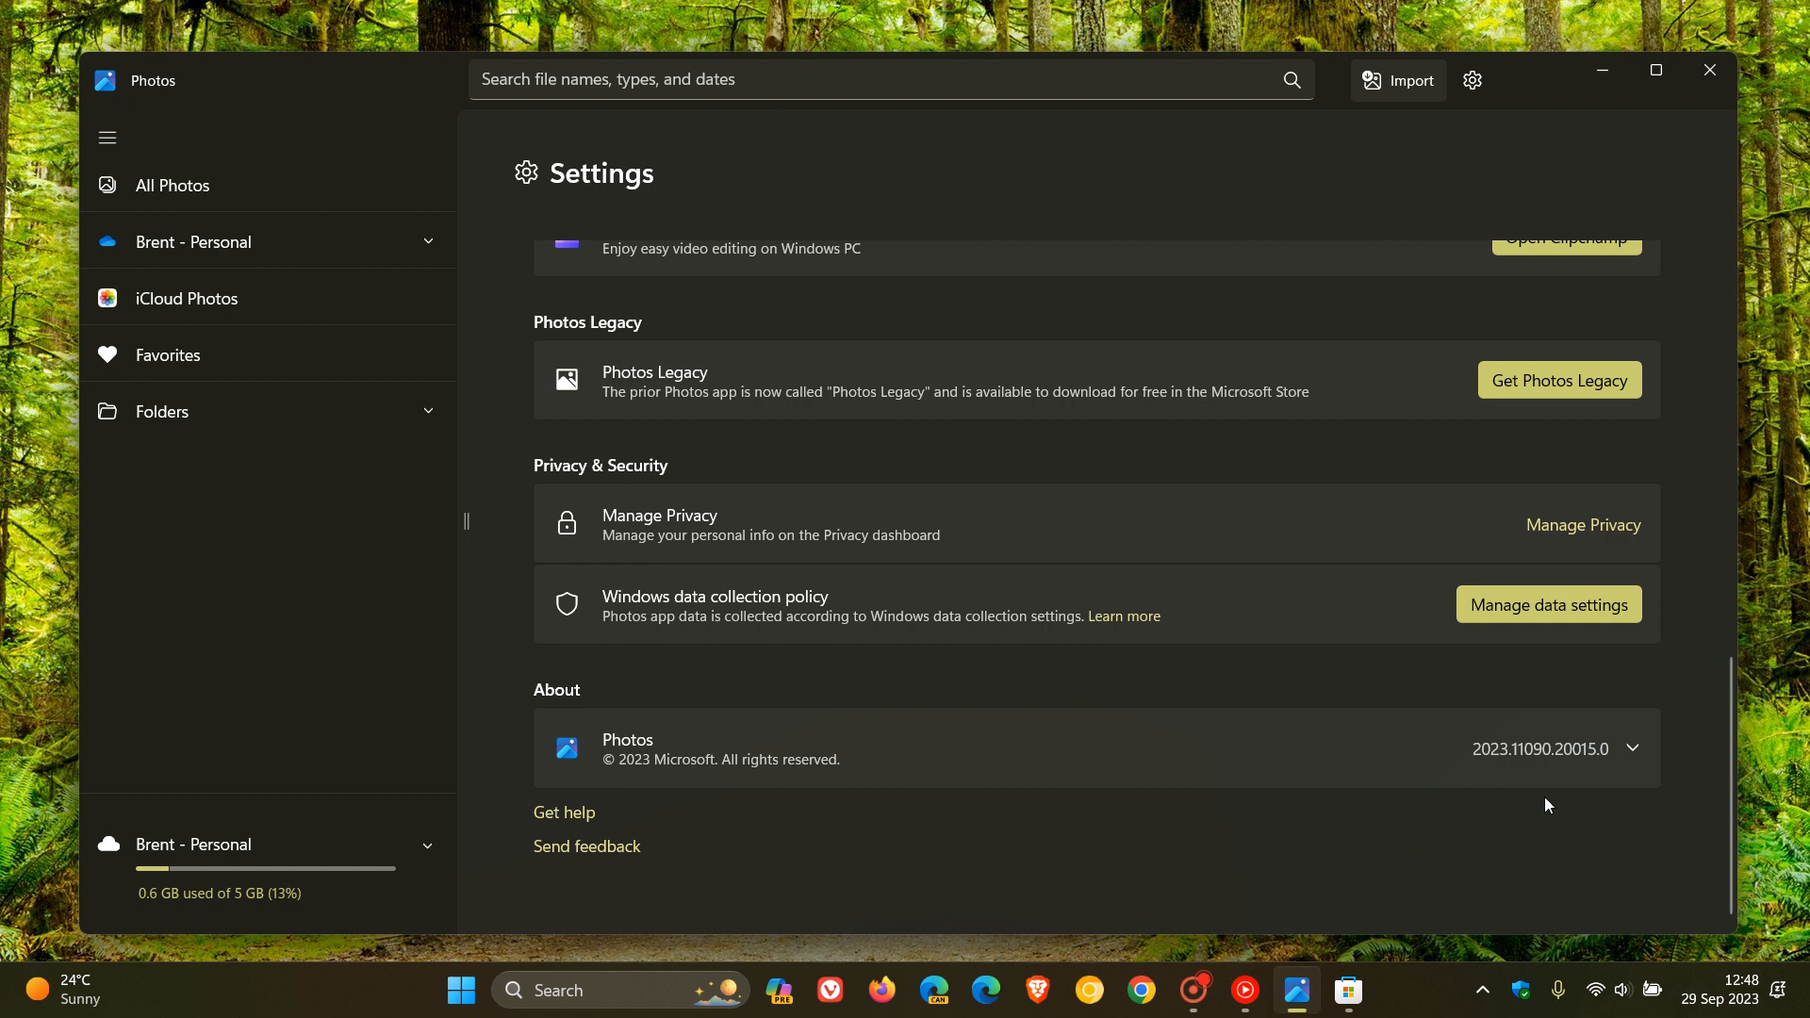
{"action": "mouse_move", "coordinate": [1446, 765]}
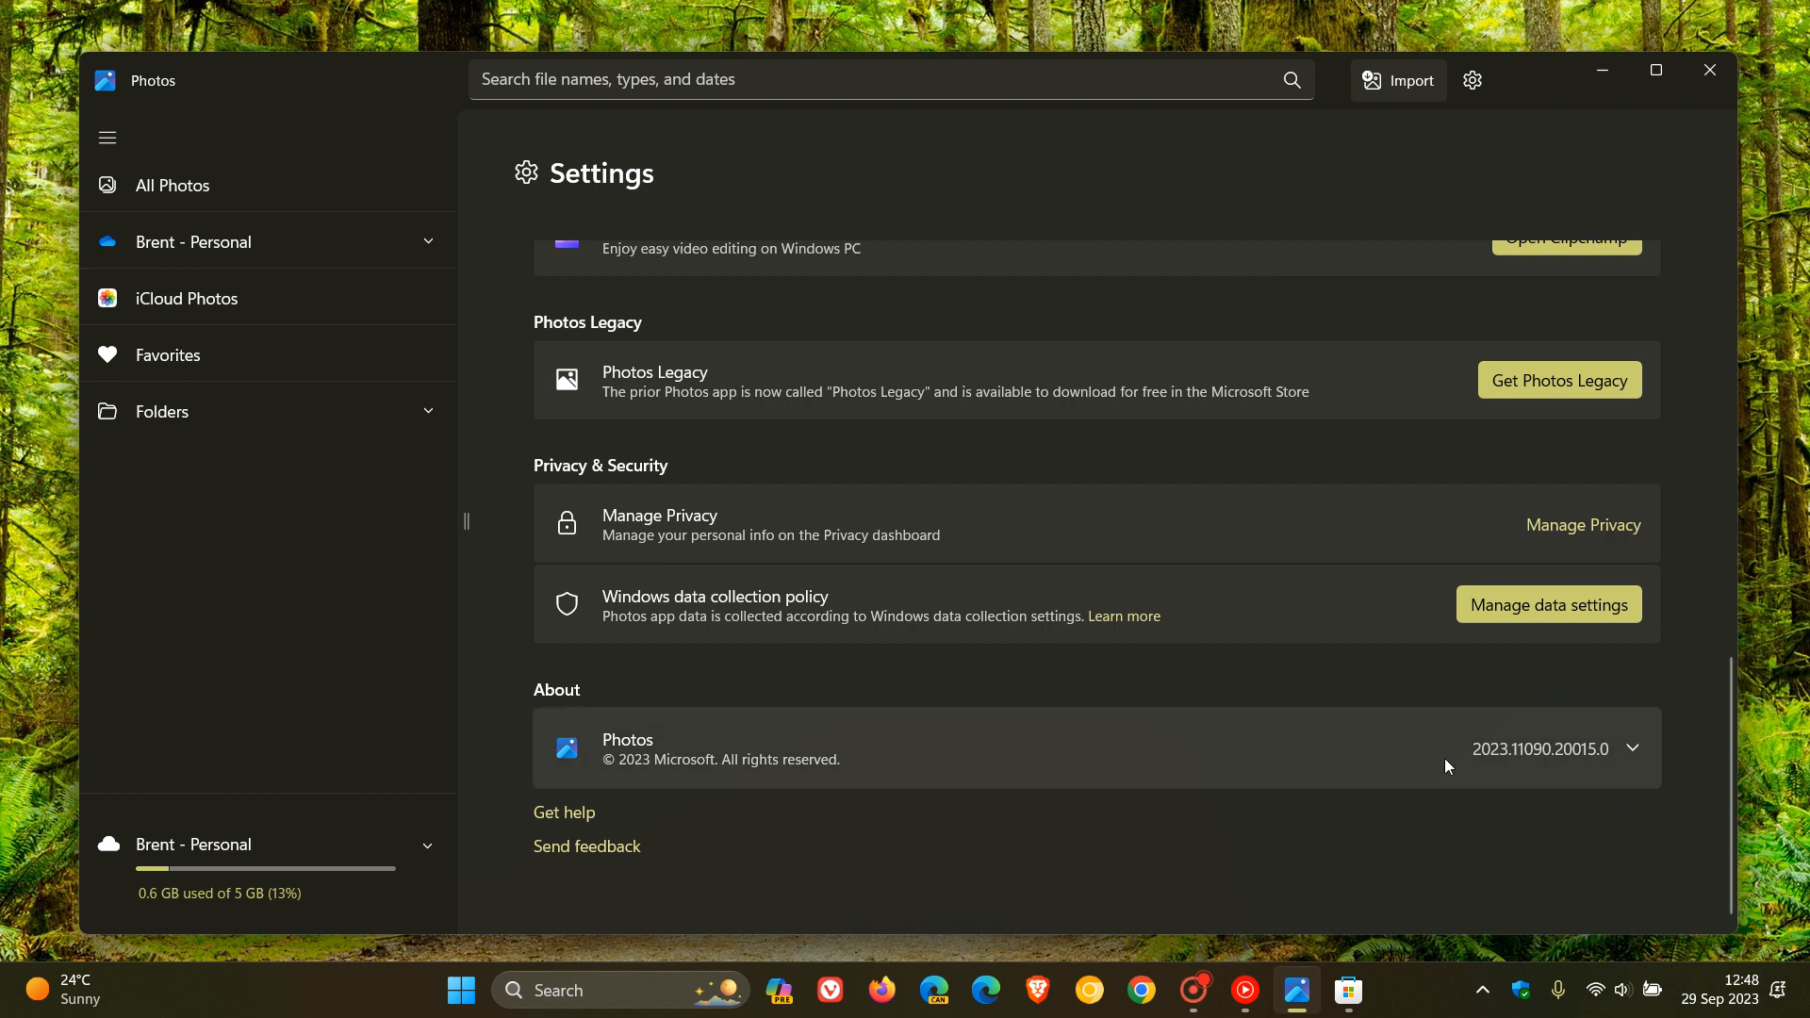
{"action": "mouse_move", "coordinate": [1300, 796]}
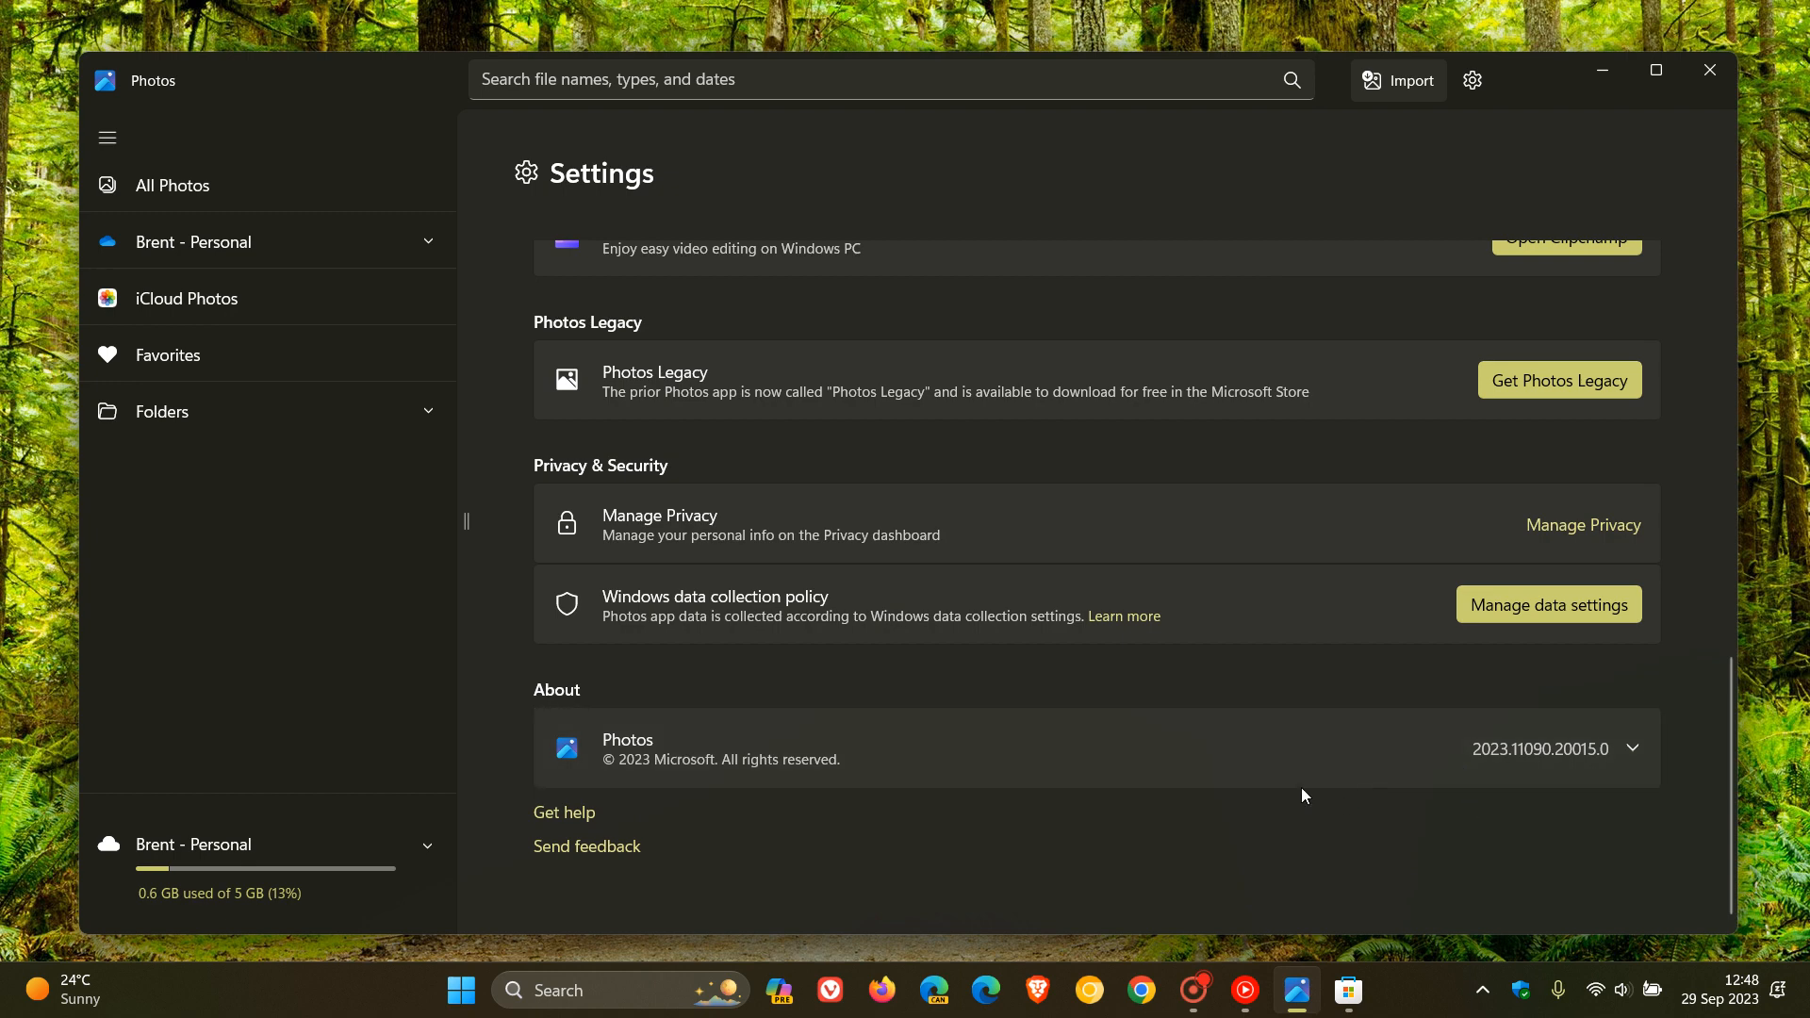
Step: Return from Settings to the All Photos gallery of 480 photos
{"action": "left_click", "coordinate": [171, 185]}
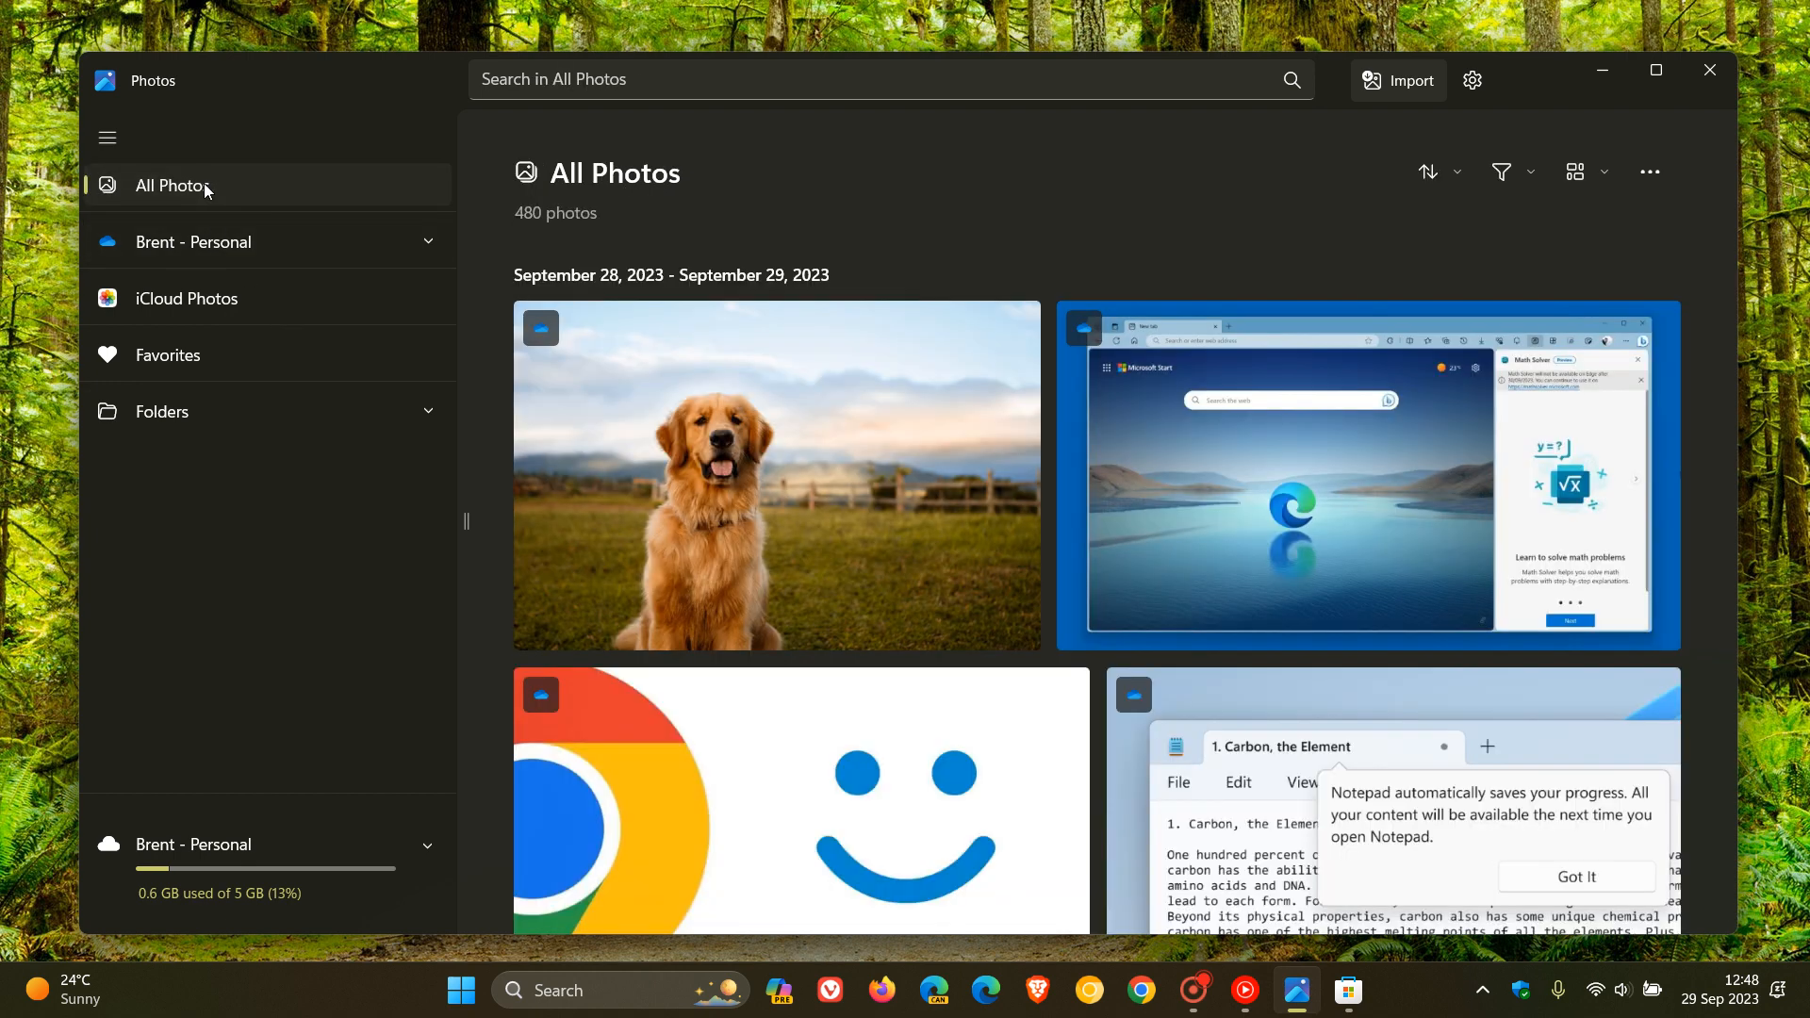
{"action": "mouse_move", "coordinate": [1210, 198]}
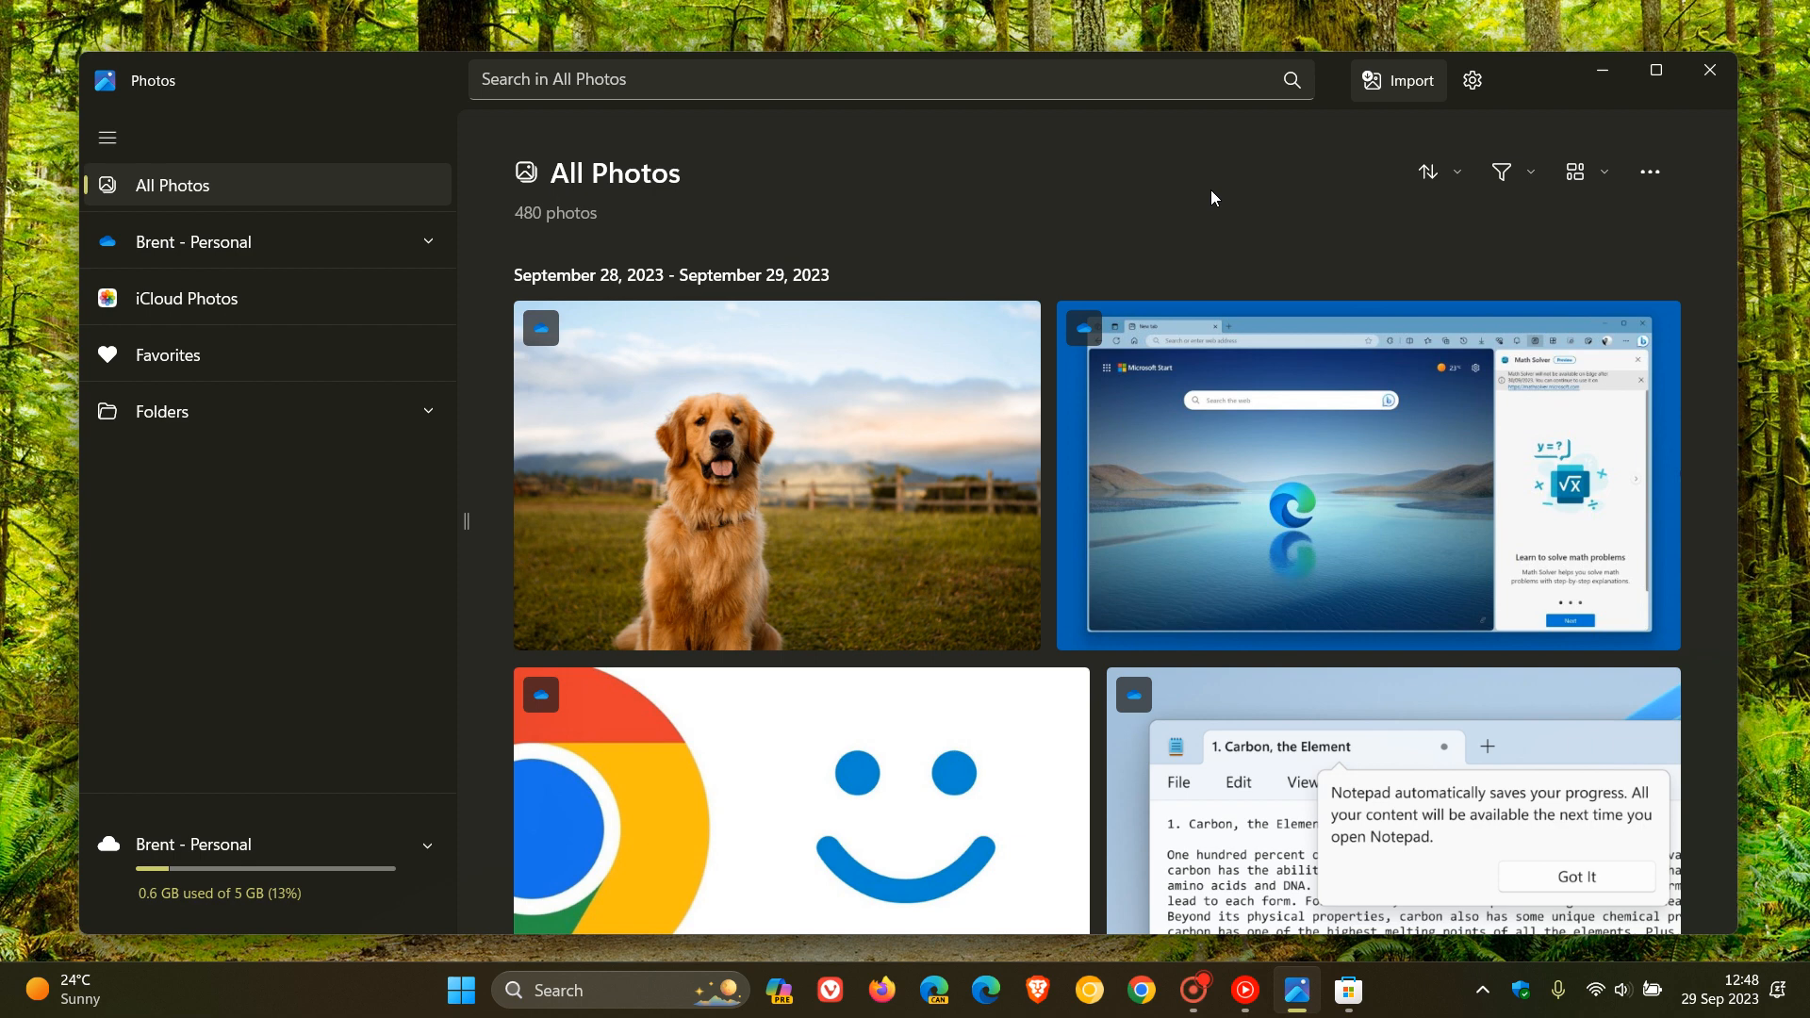
{"action": "mouse_move", "coordinate": [1229, 203]}
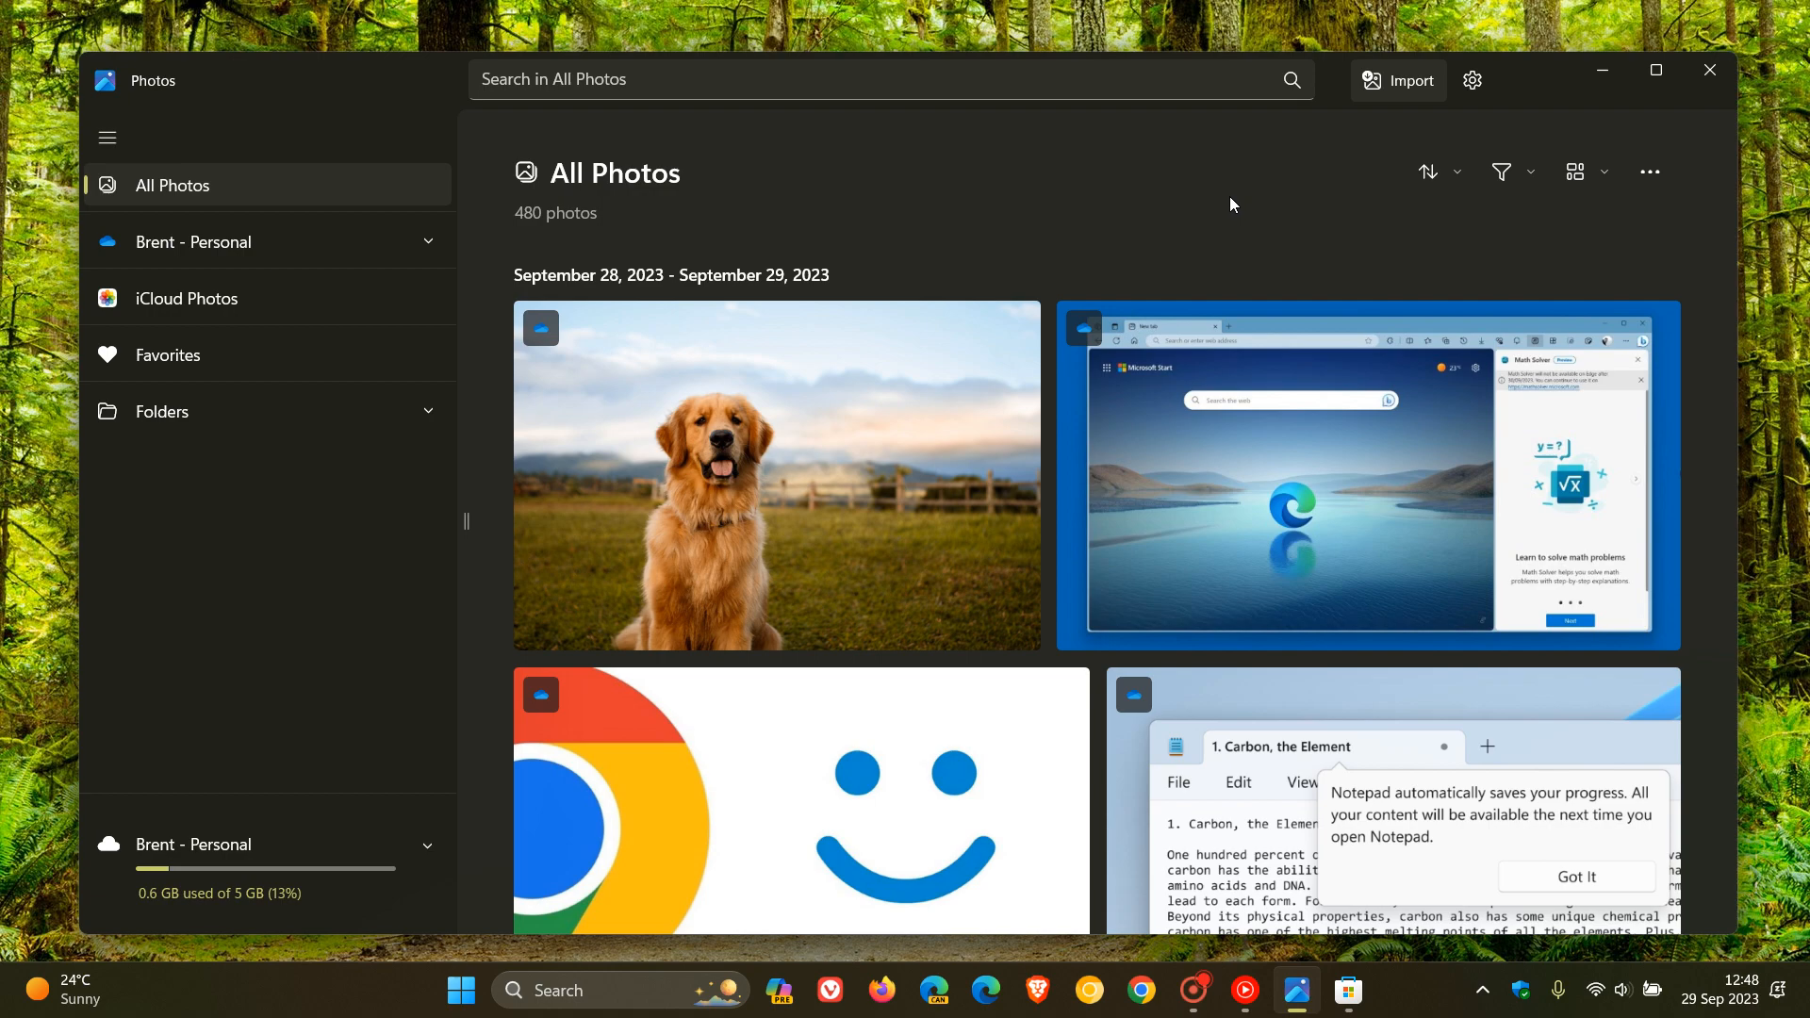